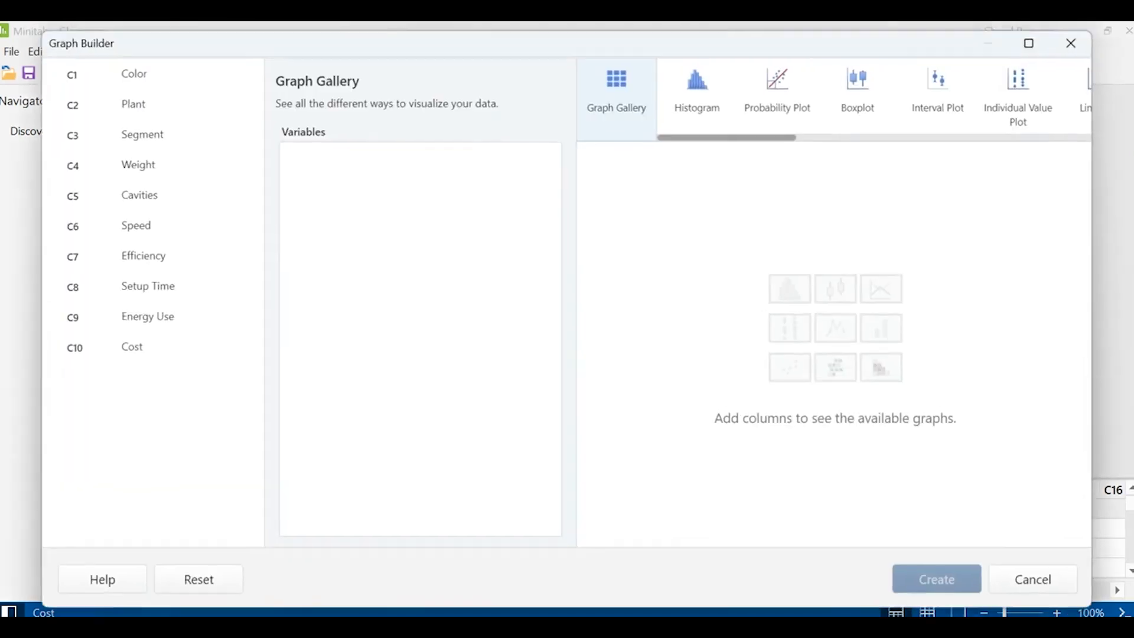
# Step: Add Color as a graph variable and scroll the gallery down to the Heatmap preview
pyautogui.click(132, 72)
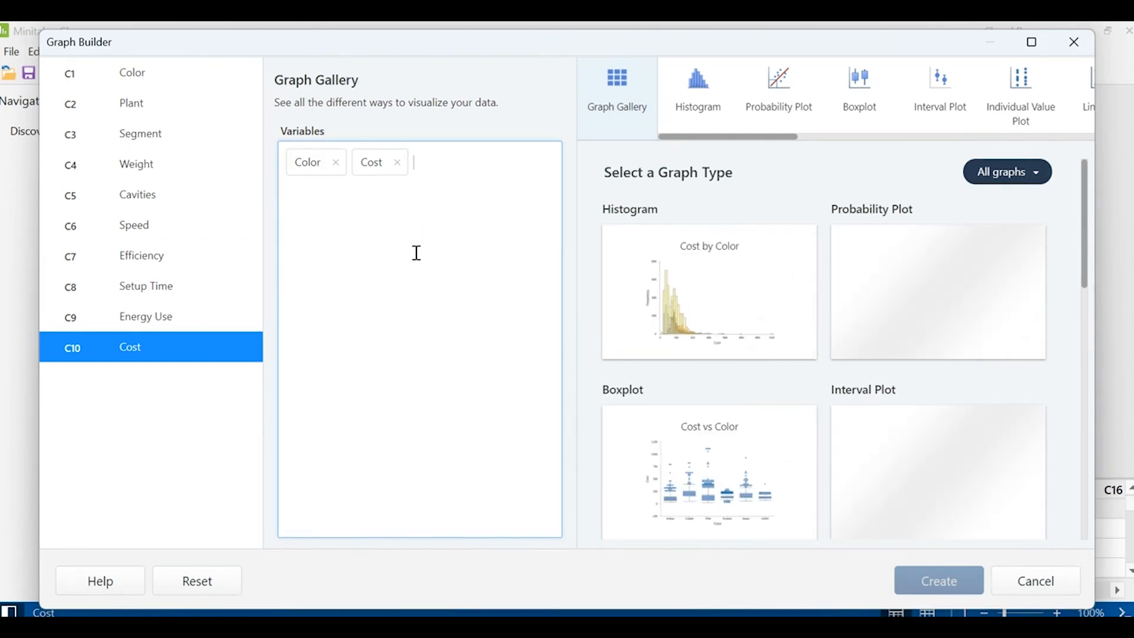
pyautogui.moveTo(477, 274)
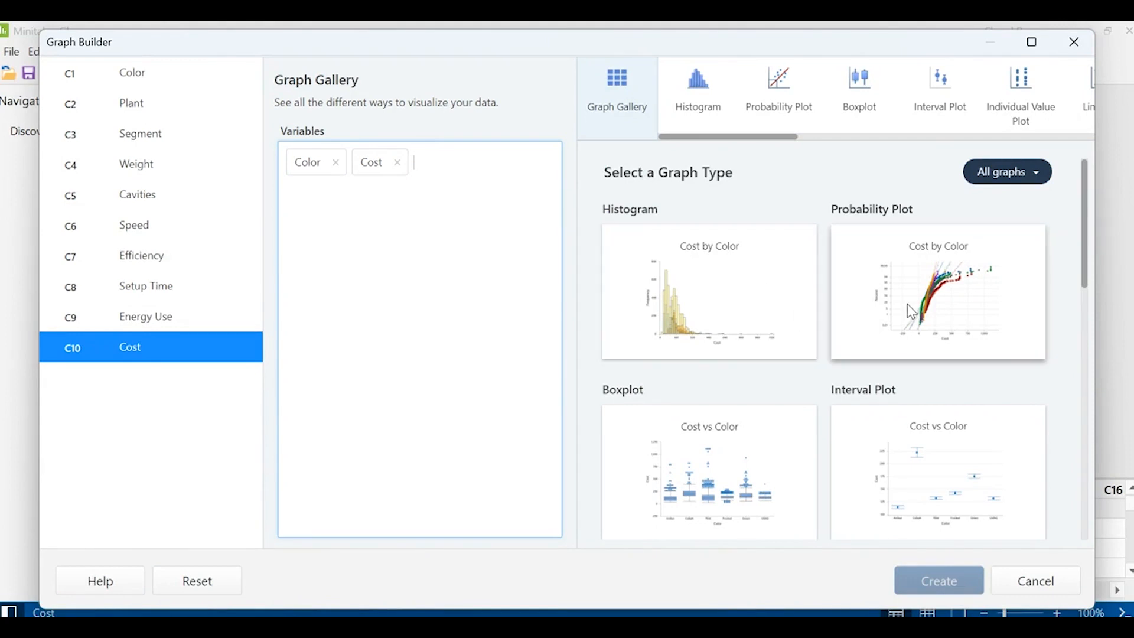
pyautogui.moveTo(786, 411)
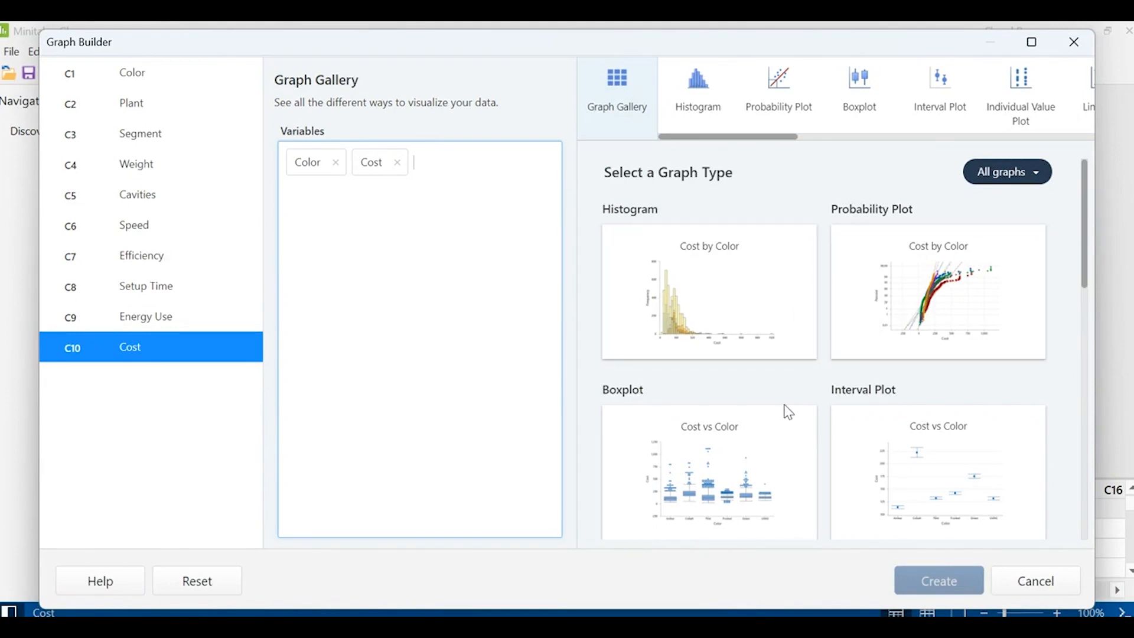
pyautogui.scroll(-3)
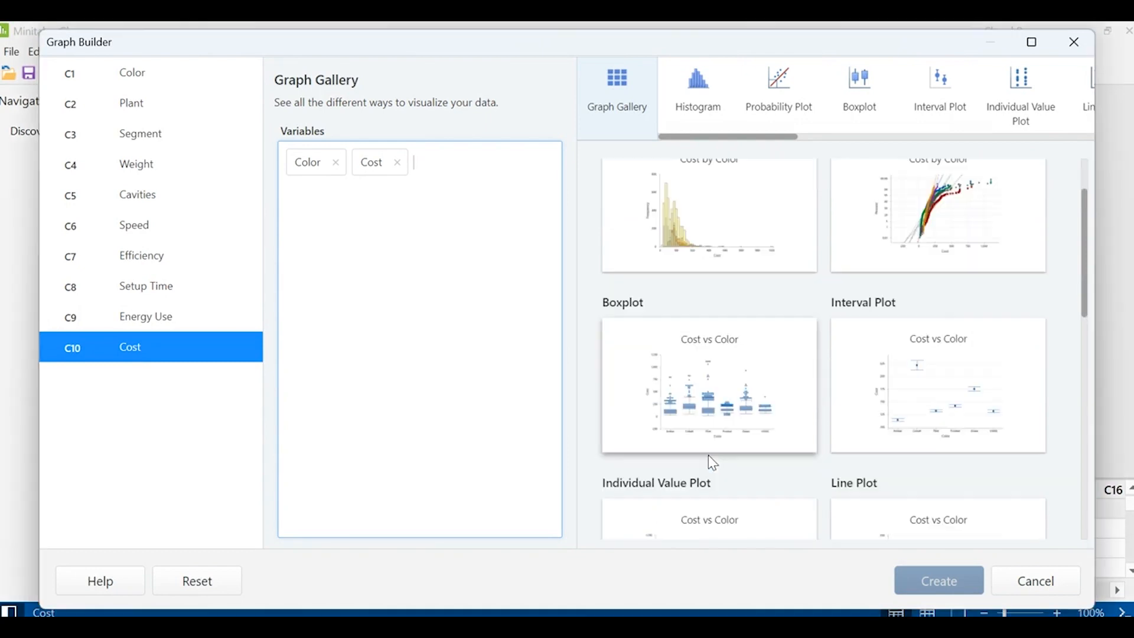
pyautogui.scroll(-3)
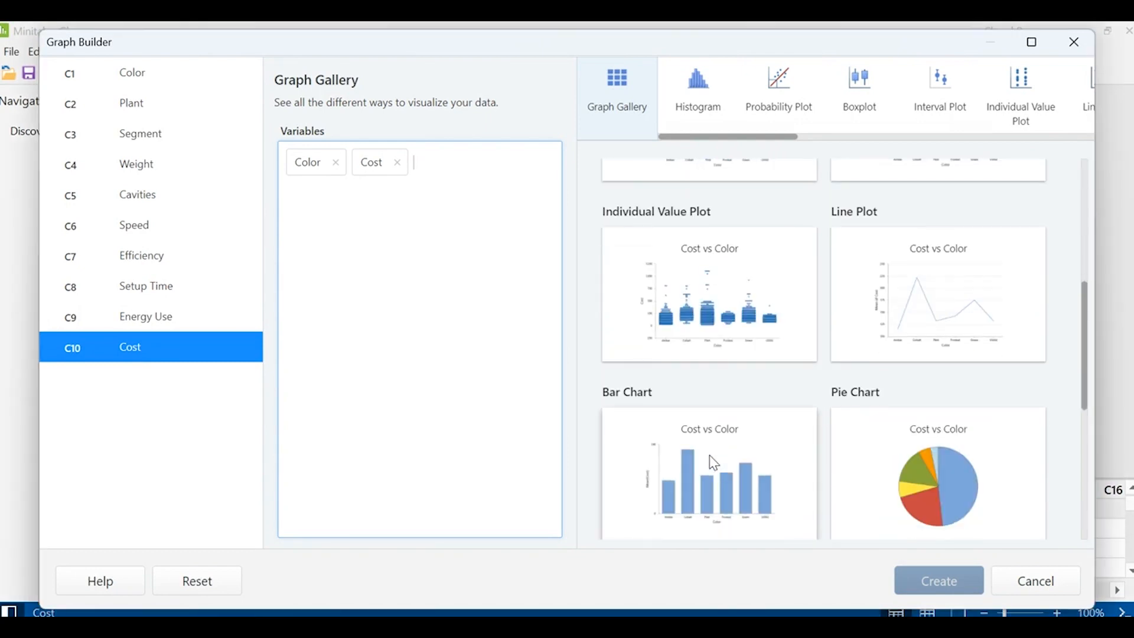
pyautogui.scroll(-3)
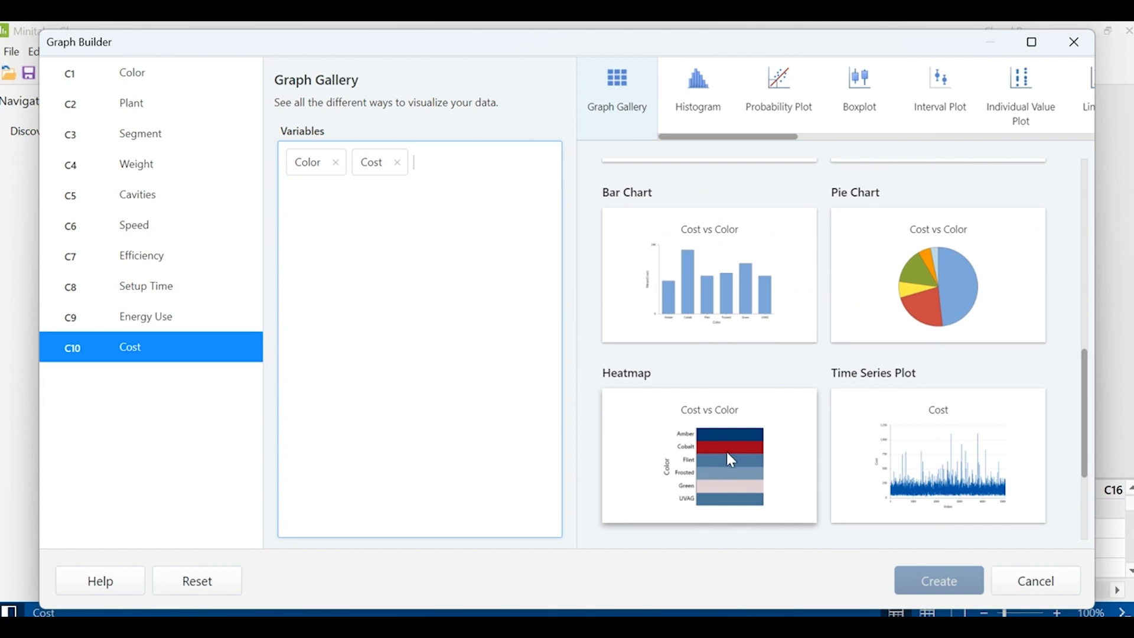
# Step: Pick the Heatmap thumbnail and create the mean Cost by Color heatmap
pyautogui.click(708, 455)
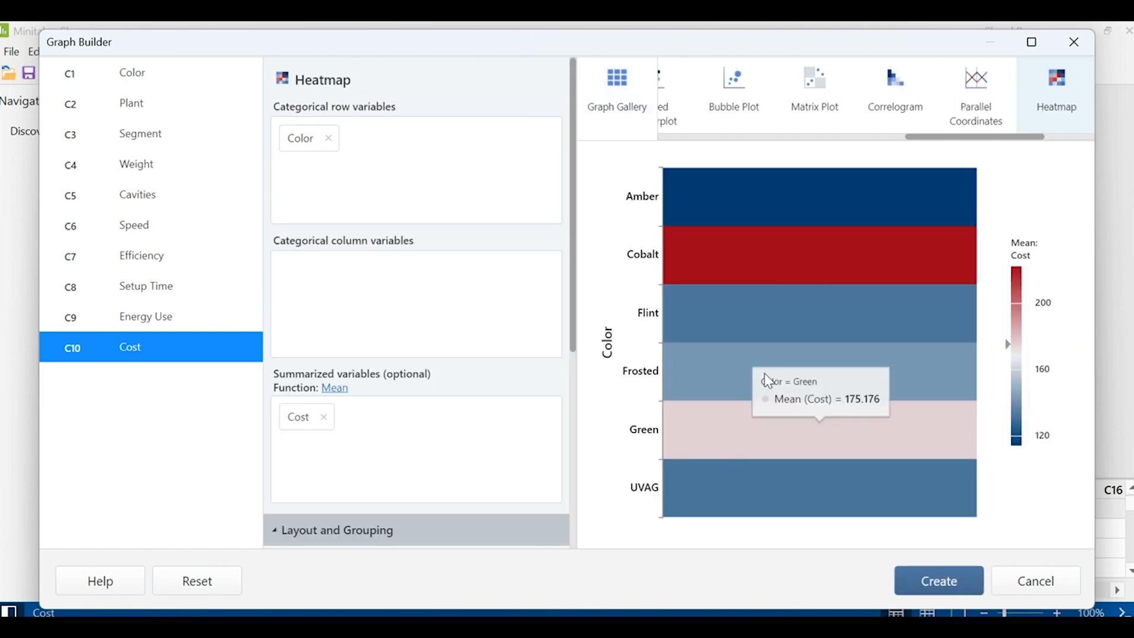
pyautogui.moveTo(719, 259)
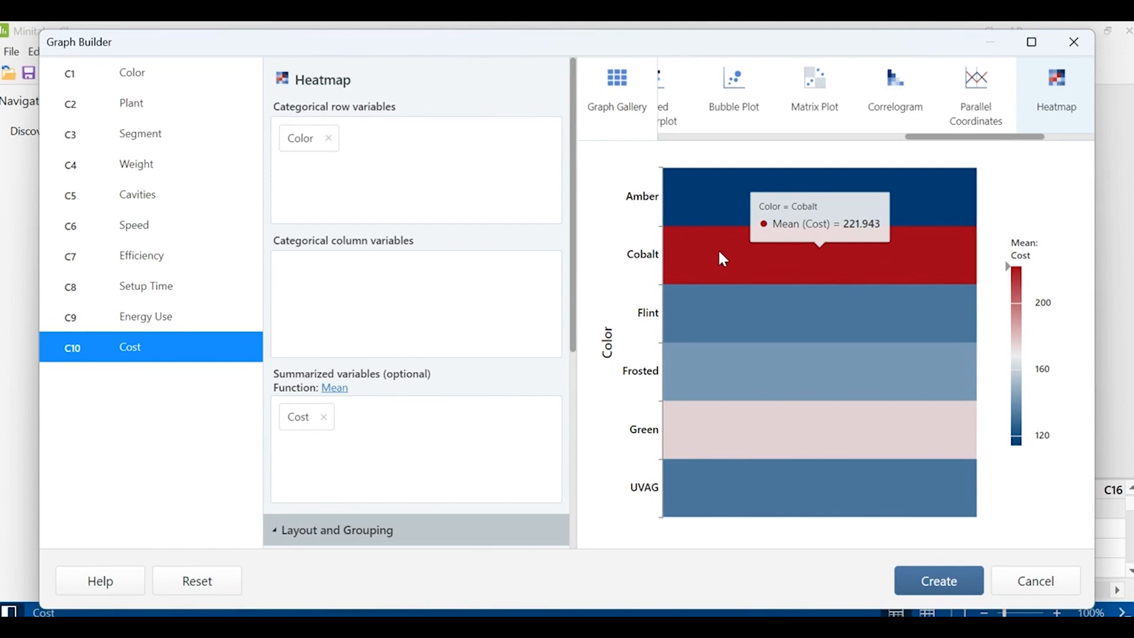
pyautogui.moveTo(735, 441)
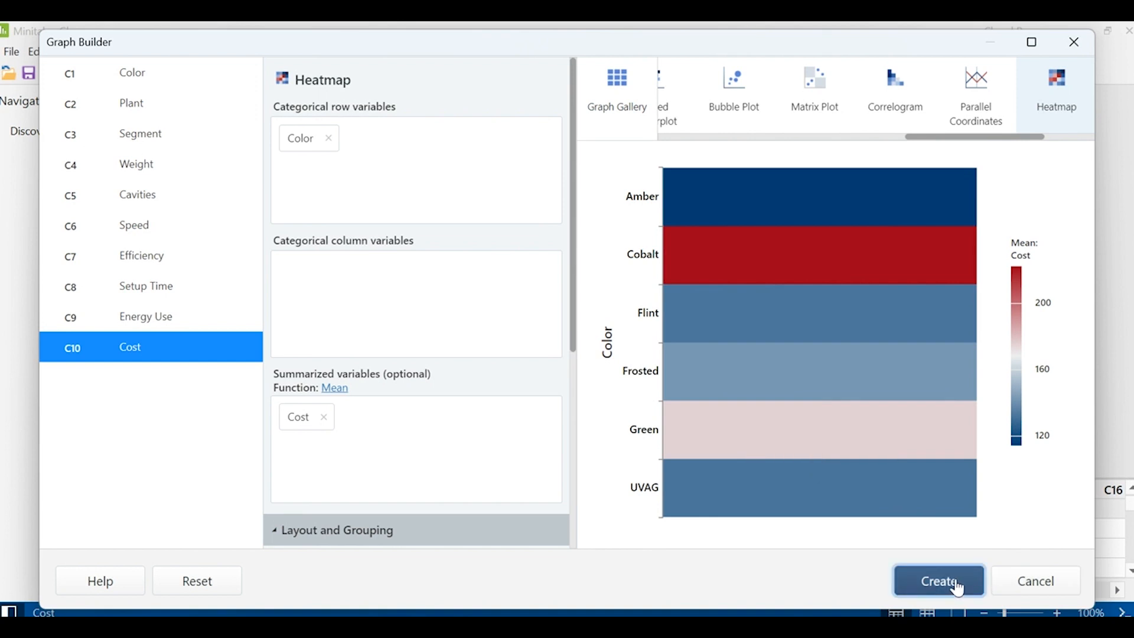
pyautogui.click(937, 581)
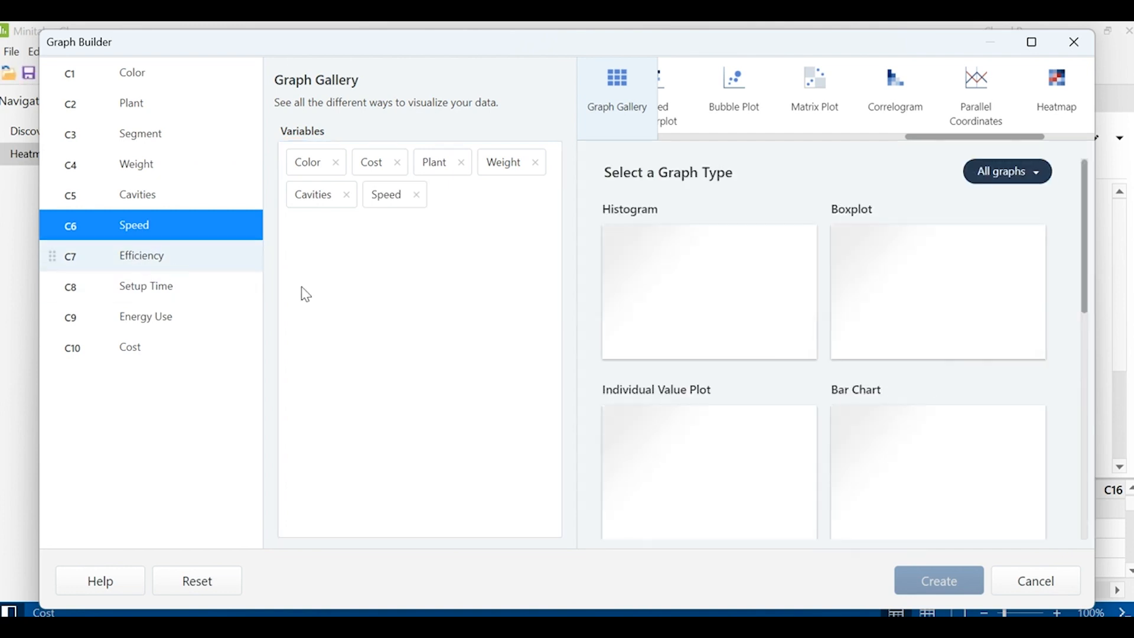
pyautogui.click(141, 255)
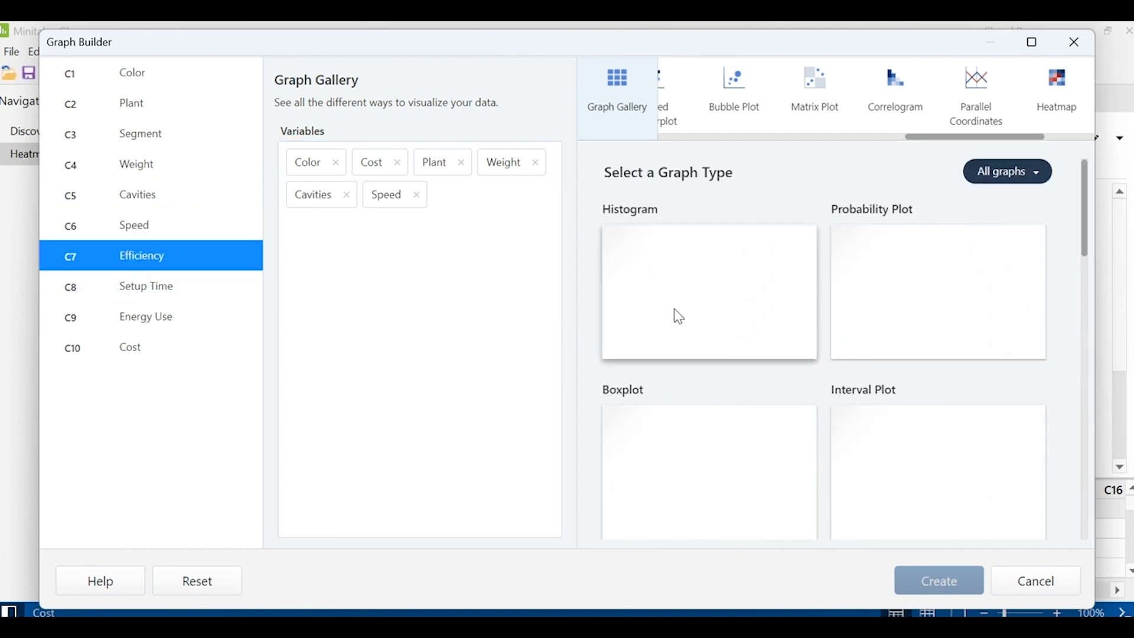
pyautogui.scroll(-3)
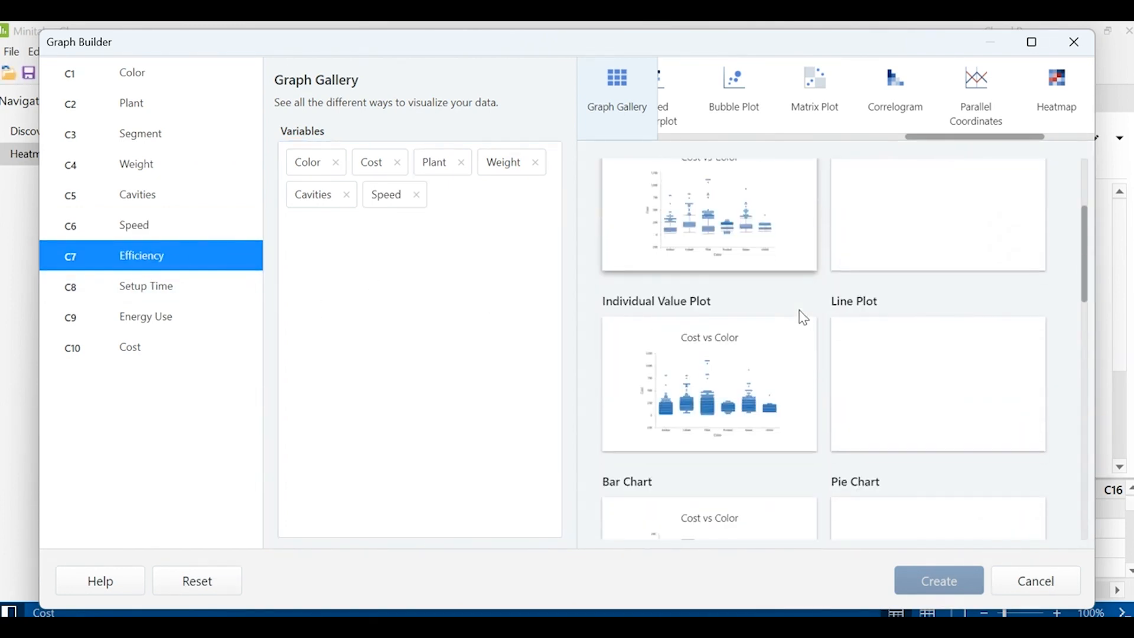
pyautogui.scroll(-3)
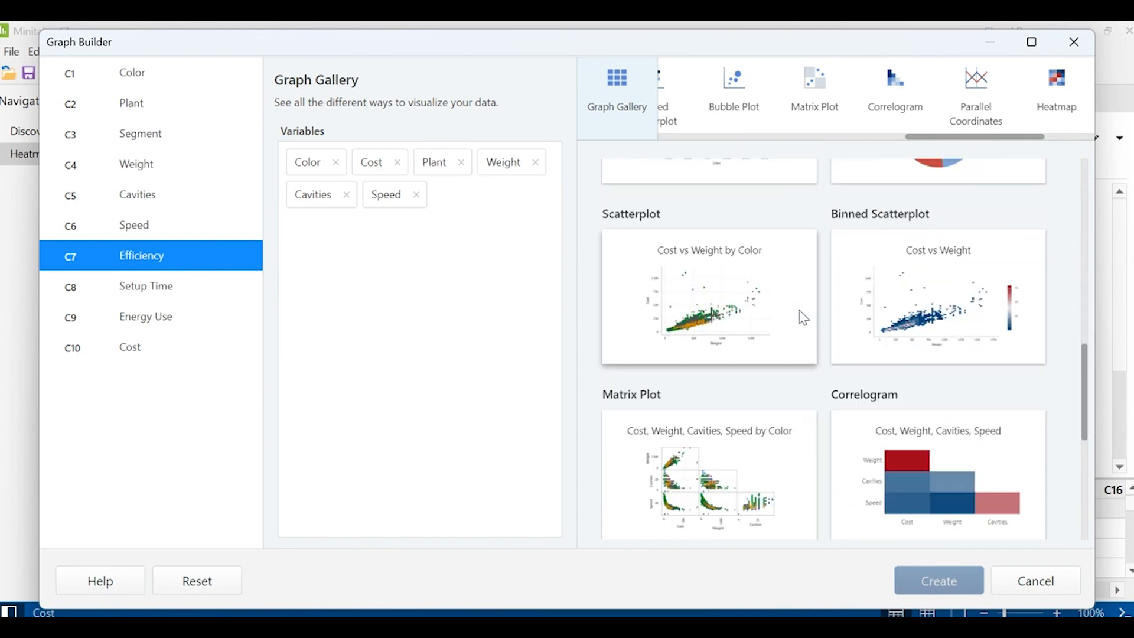
pyautogui.scroll(-3)
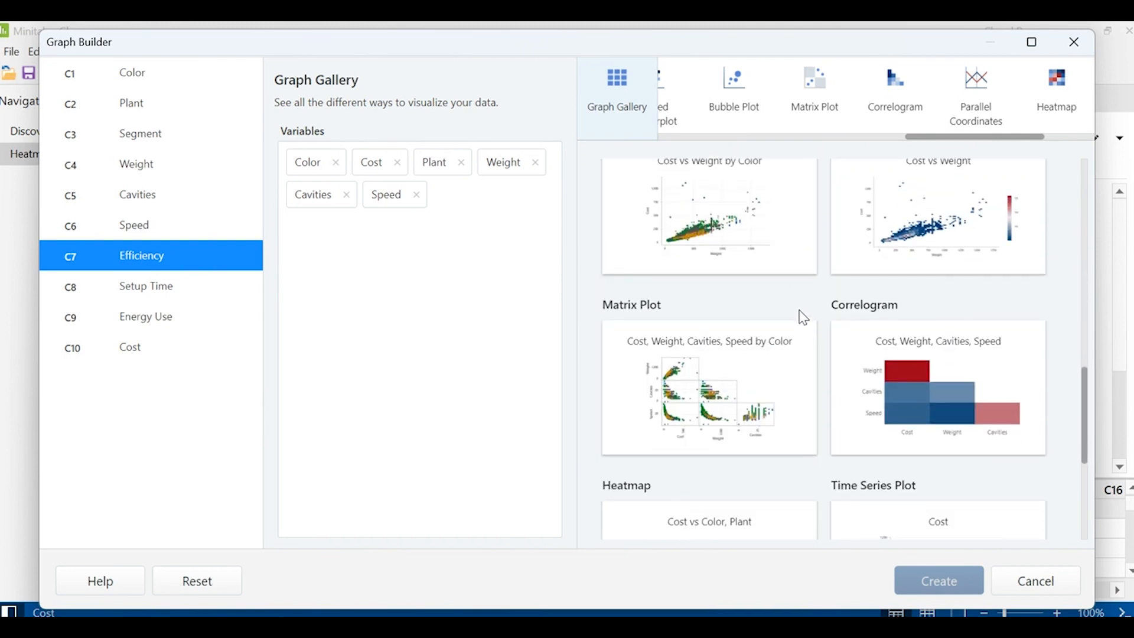
# Step: Preview Color-by-Plant heatmap pages for mean Cost, Weight, Cavities and Speed
pyautogui.click(1055, 87)
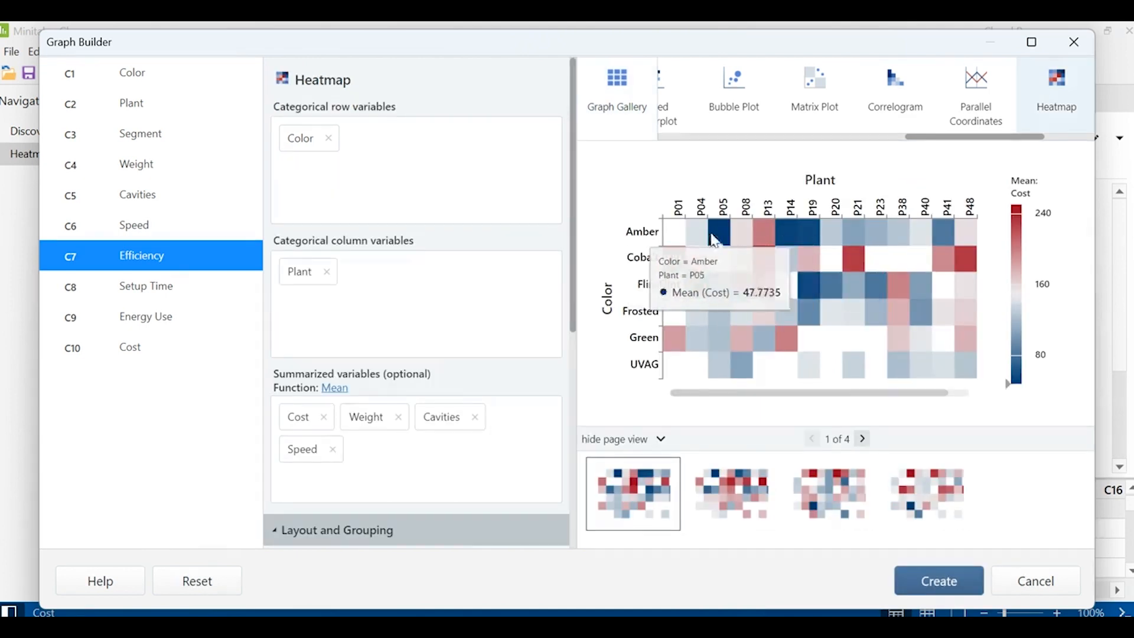
pyautogui.moveTo(795, 341)
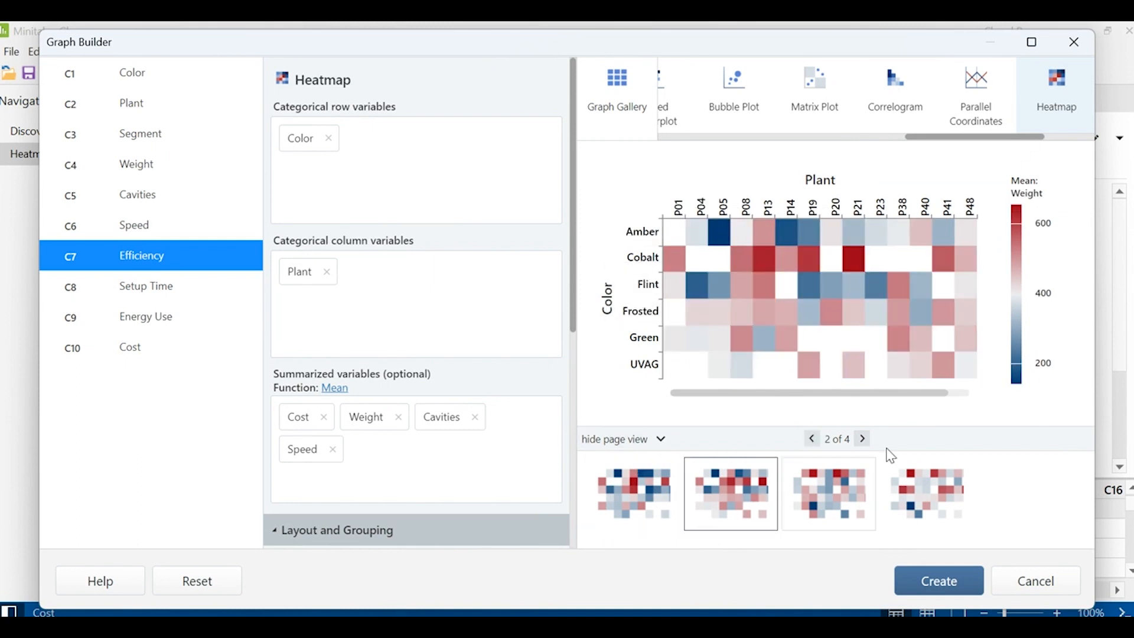
pyautogui.click(861, 438)
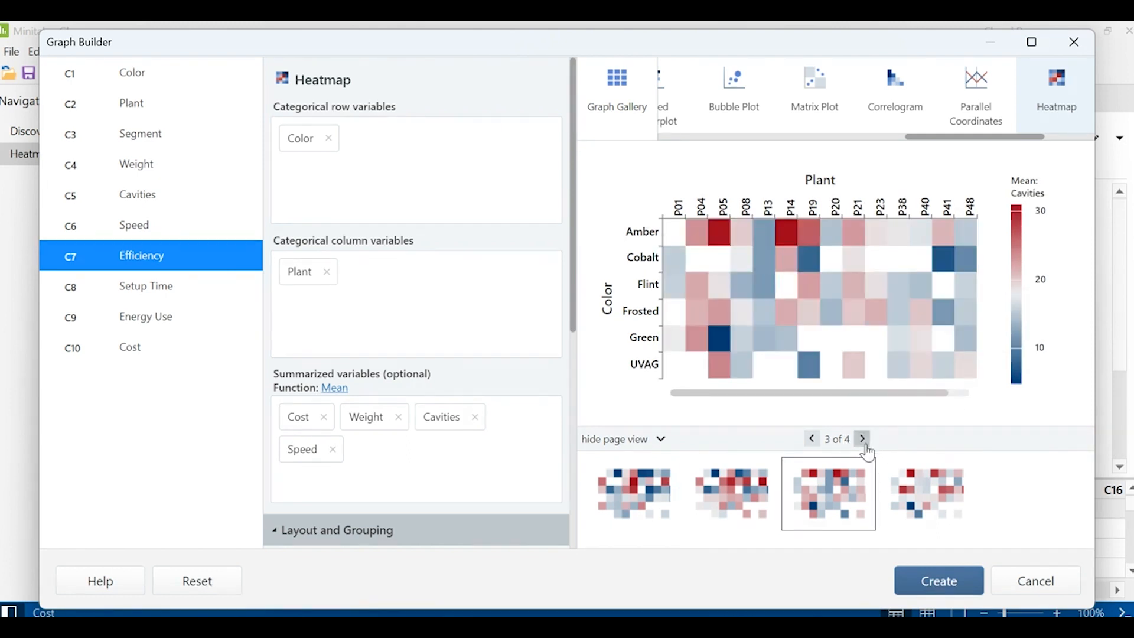
pyautogui.click(861, 438)
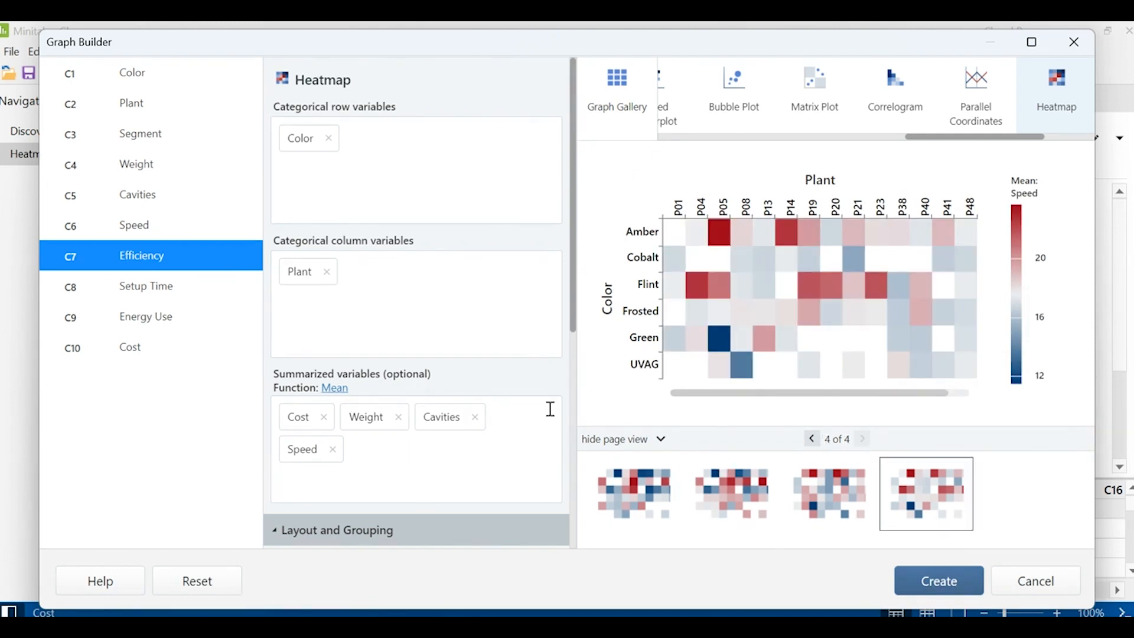
pyautogui.moveTo(513, 331)
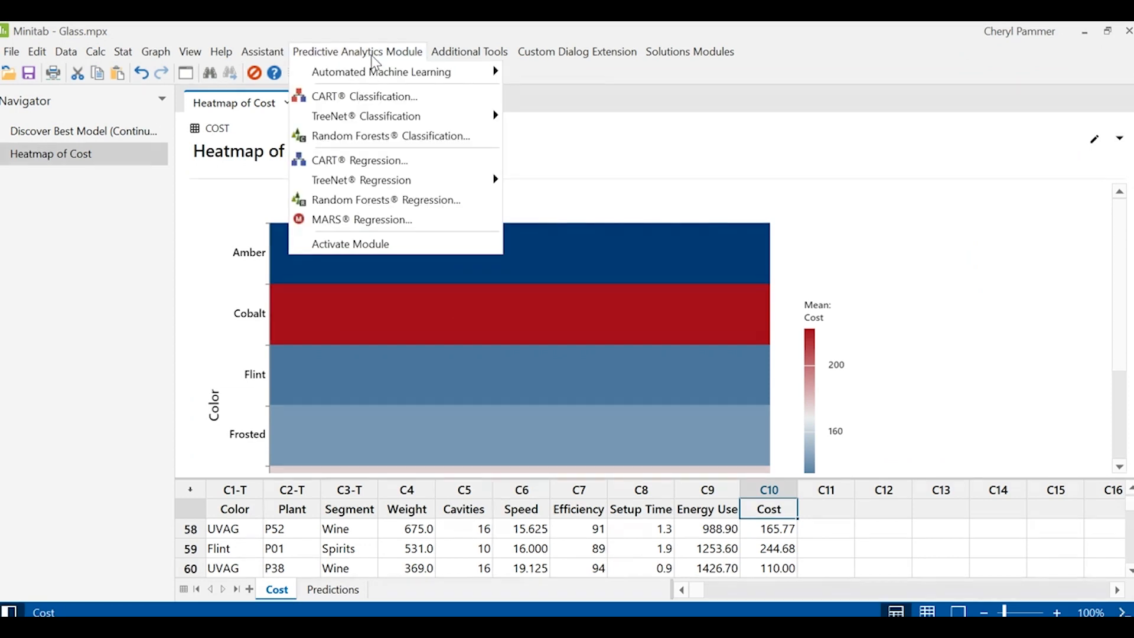
pyautogui.moveTo(380, 71)
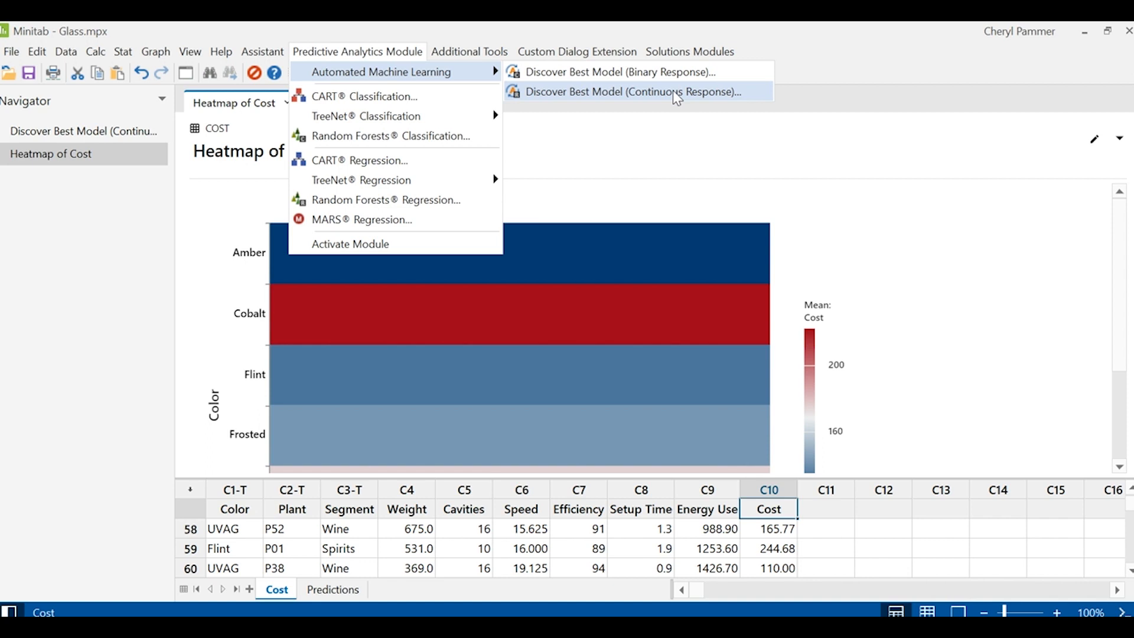
# Step: Open Discover Best Model (Continuous Response) with Cost as the response
pyautogui.click(630, 90)
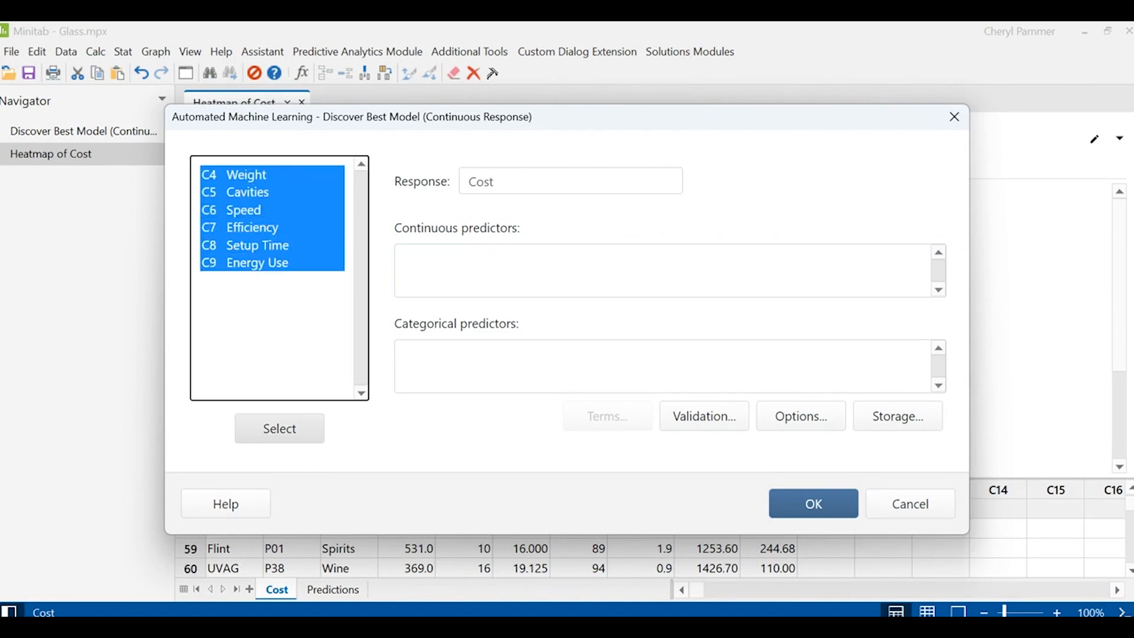
# Step: Use C4–C9 as continuous and C1–C3 as categorical predictors, then run the search
pyautogui.click(278, 428)
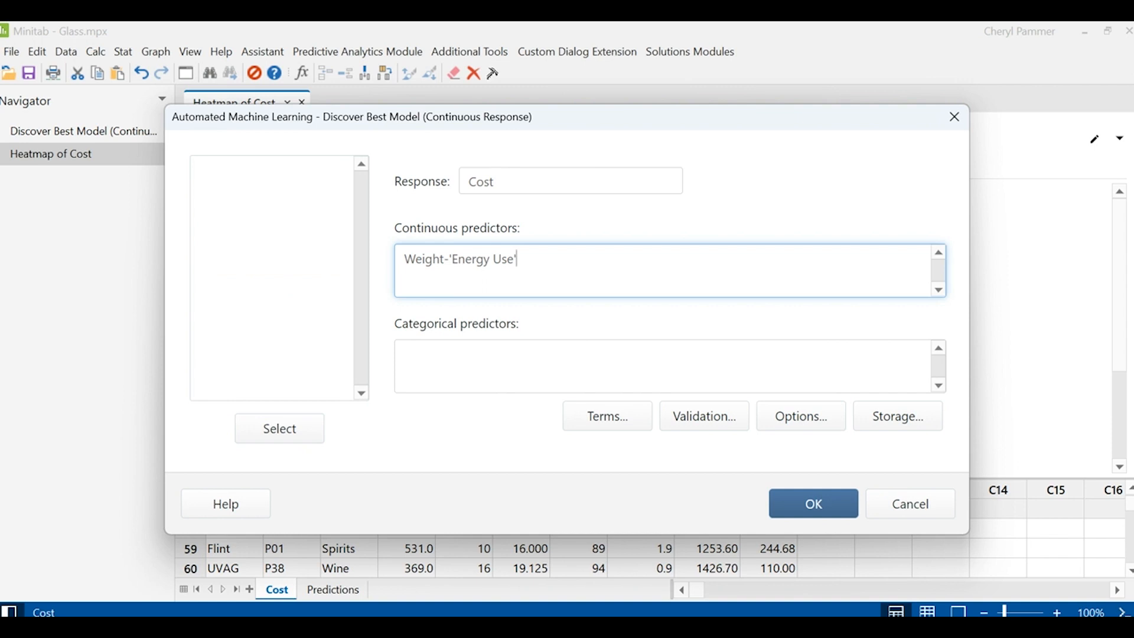
pyautogui.click(667, 365)
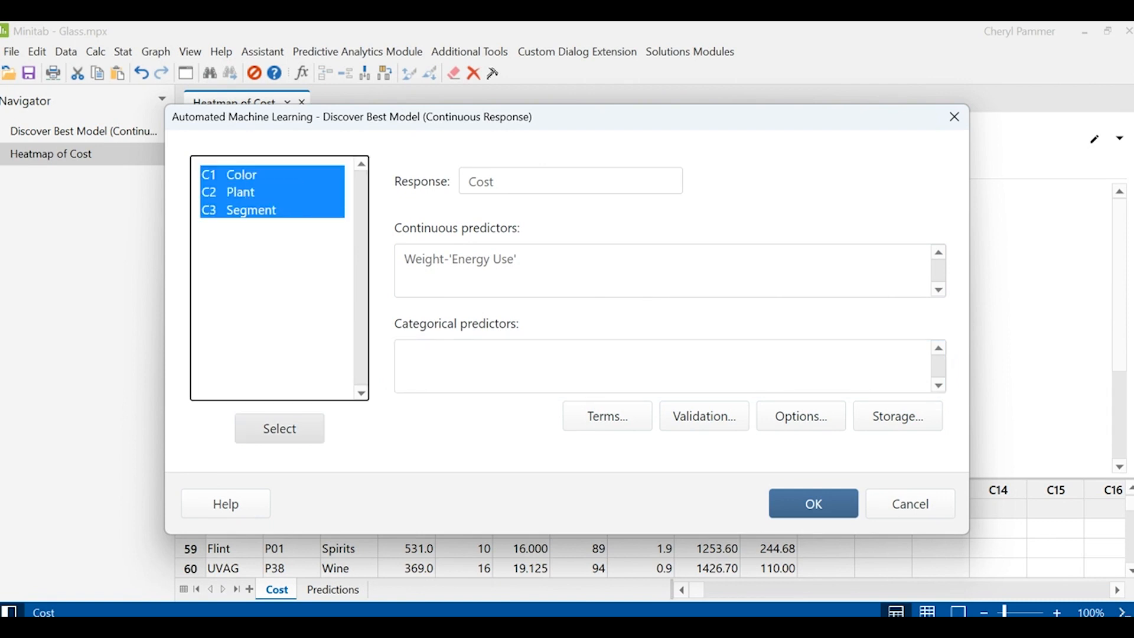
pyautogui.click(278, 427)
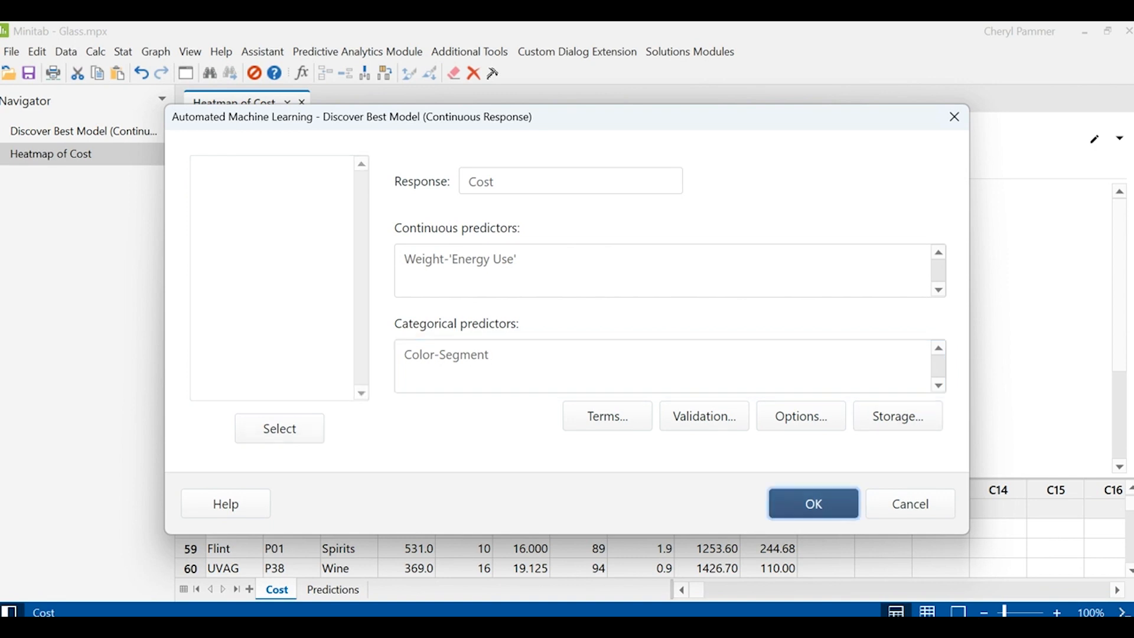
pyautogui.click(812, 503)
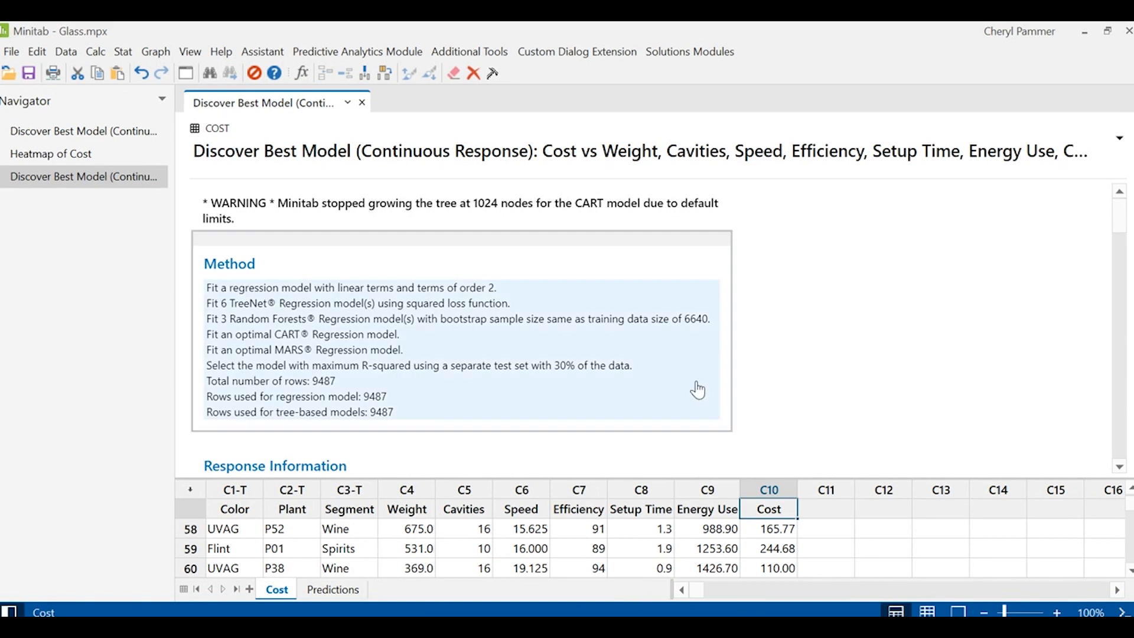
# Step: Scroll past the Random Forests hyperparameters and open Select an Alternative Model
pyautogui.scroll(-3)
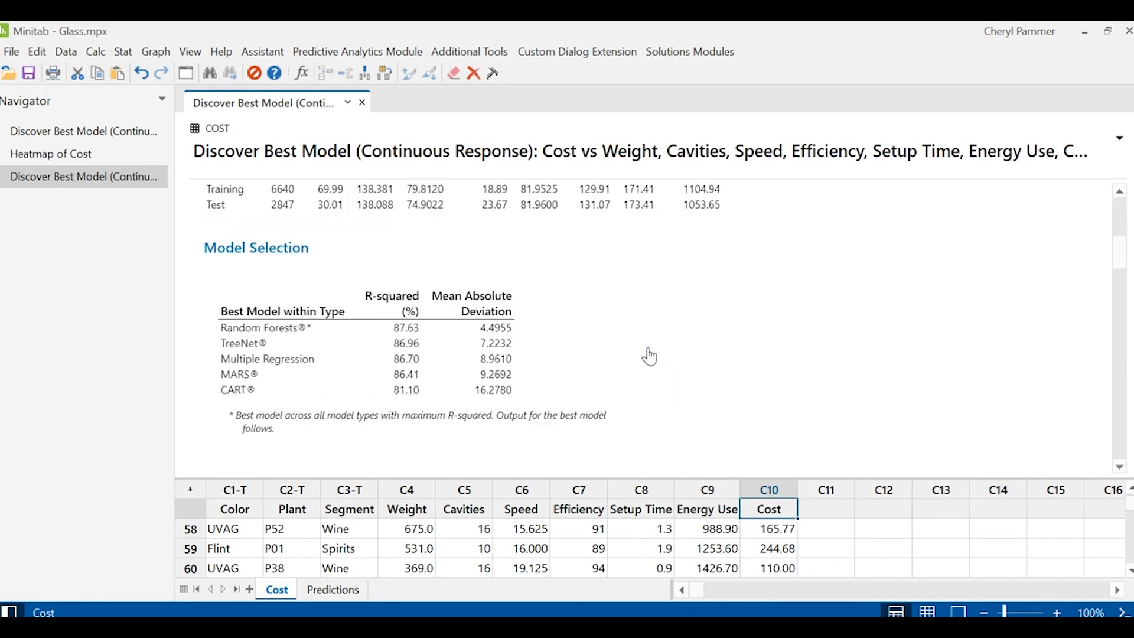
pyautogui.scroll(-3)
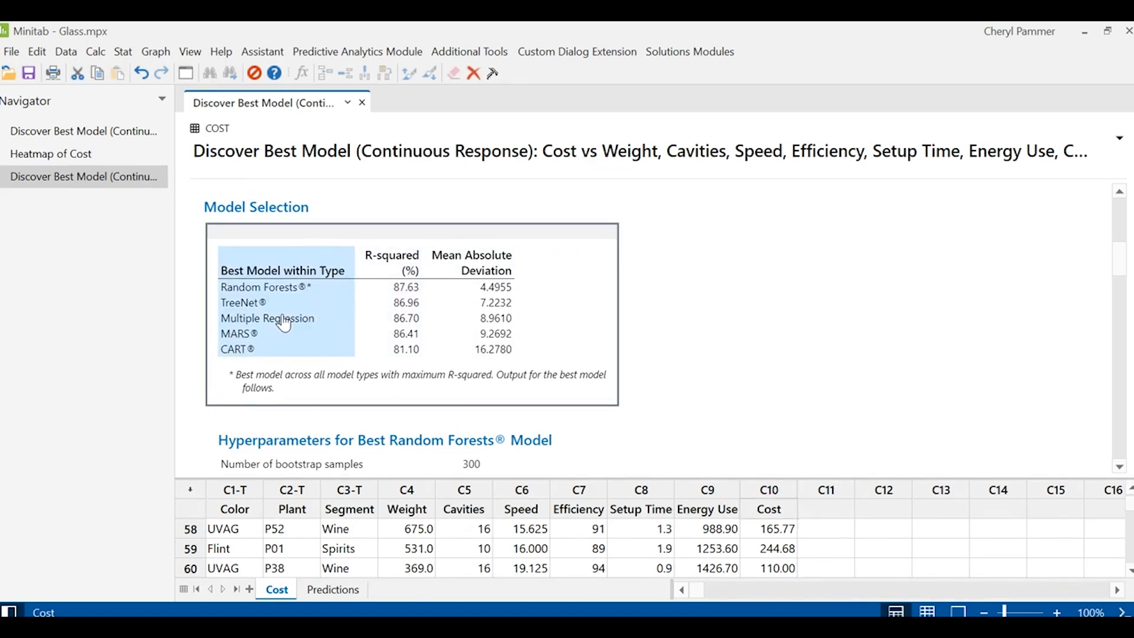
pyautogui.moveTo(273, 291)
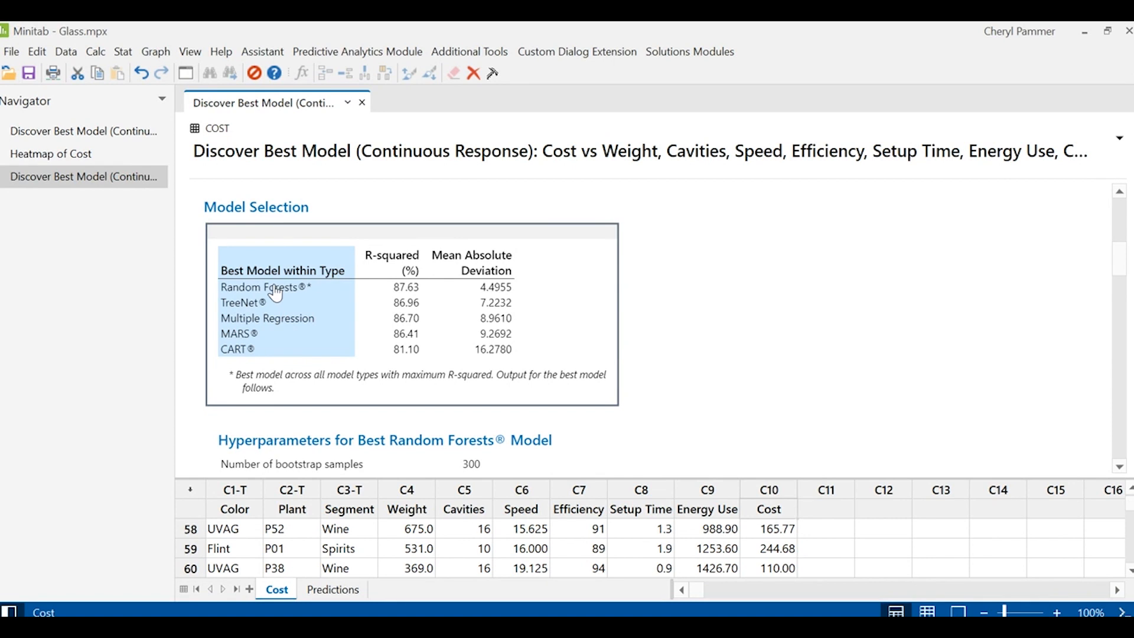
pyautogui.scroll(-3)
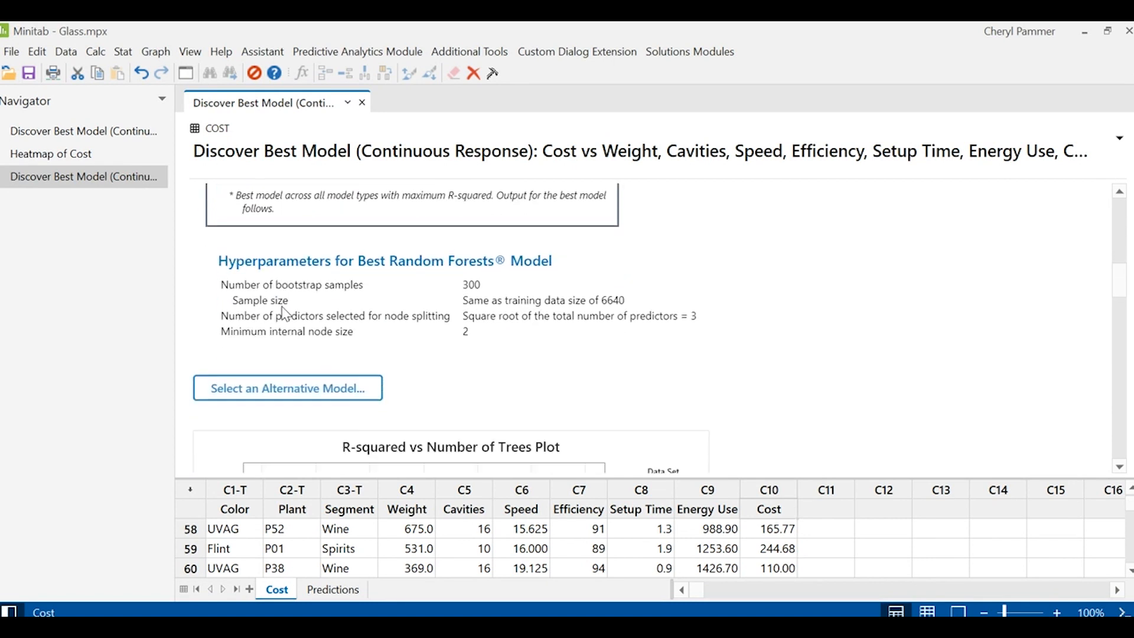
pyautogui.click(286, 387)
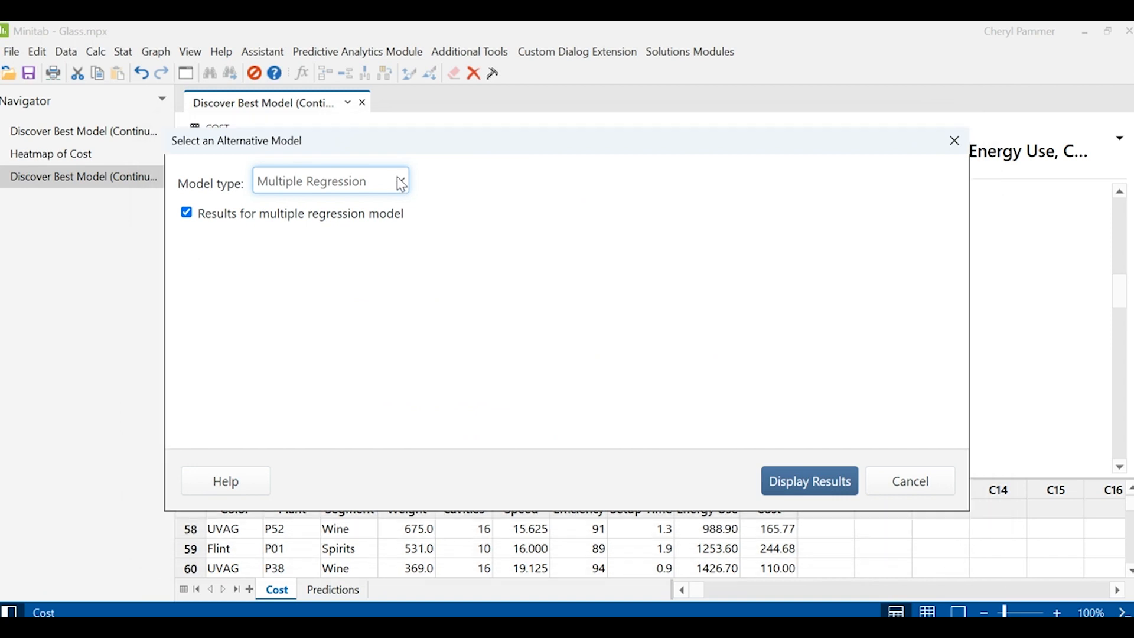
# Step: Display results for a CART alternative model and scroll through the output
pyautogui.click(329, 181)
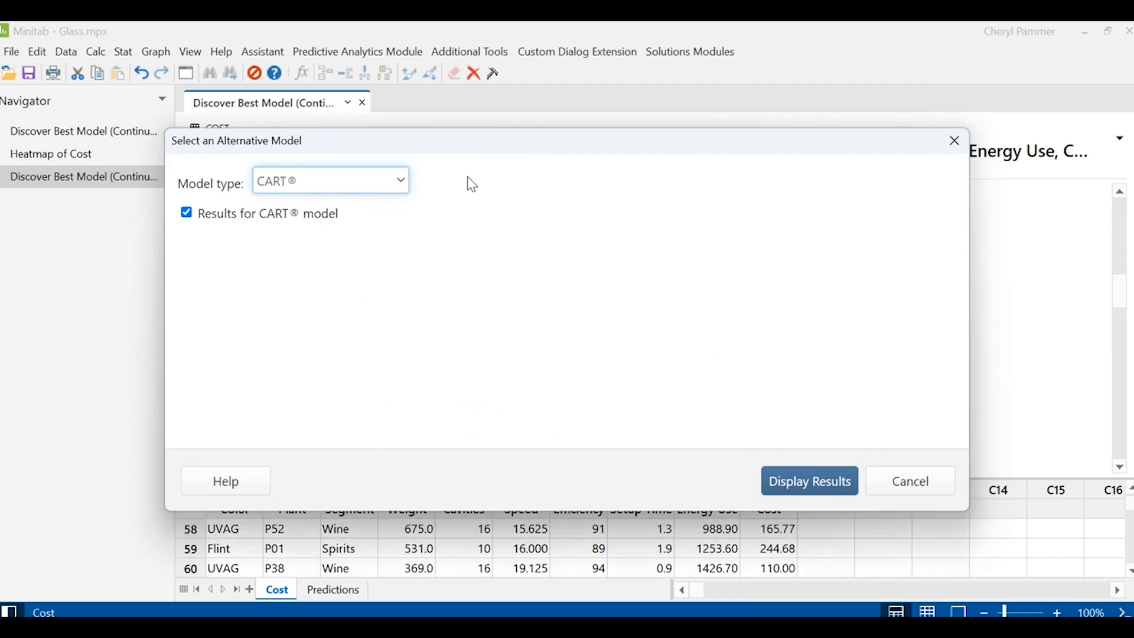
pyautogui.click(808, 481)
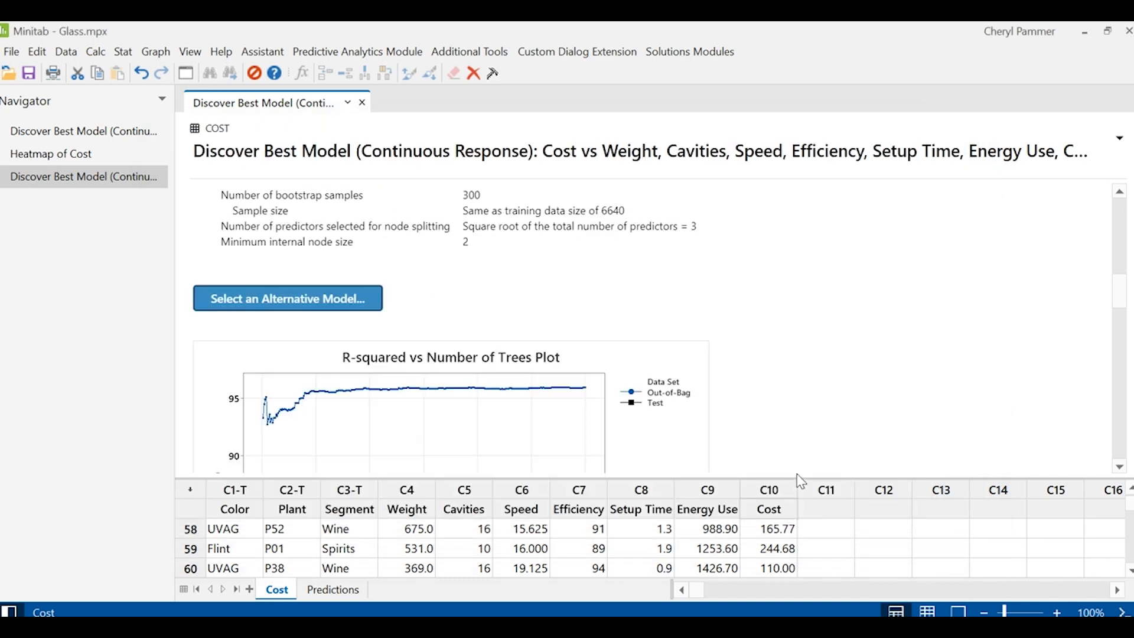
pyautogui.click(287, 298)
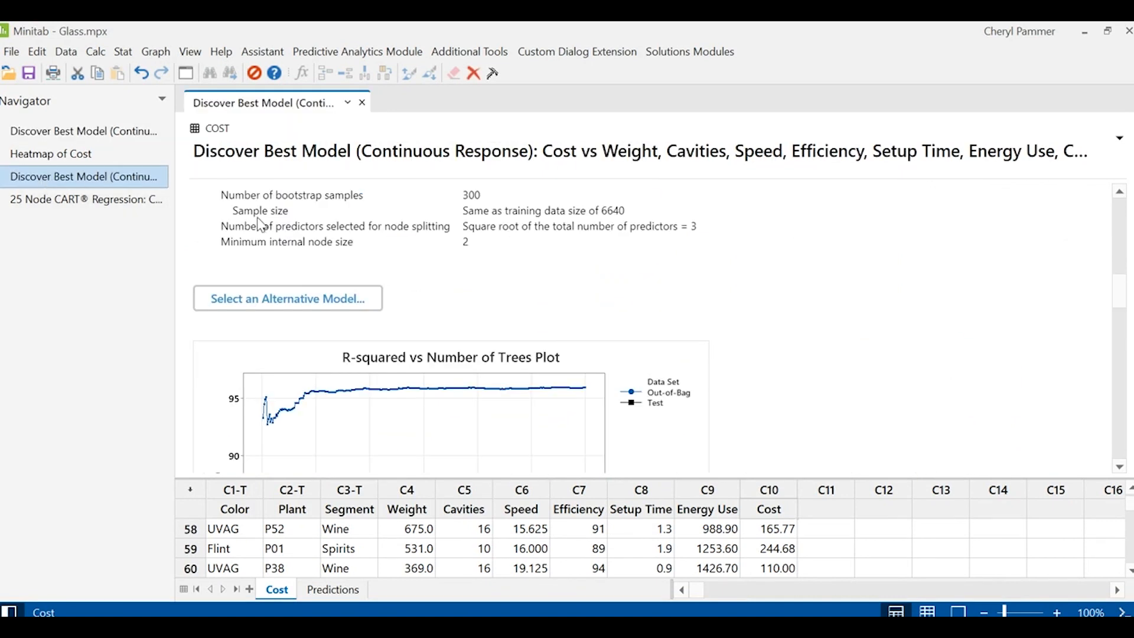
pyautogui.scroll(-3)
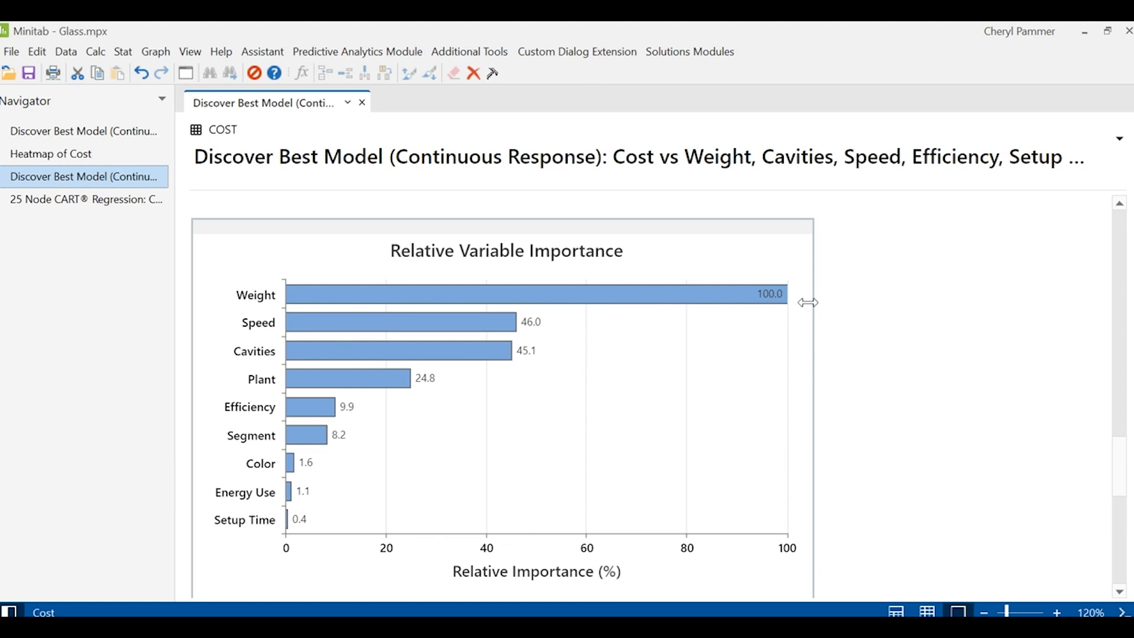
pyautogui.moveTo(402, 544)
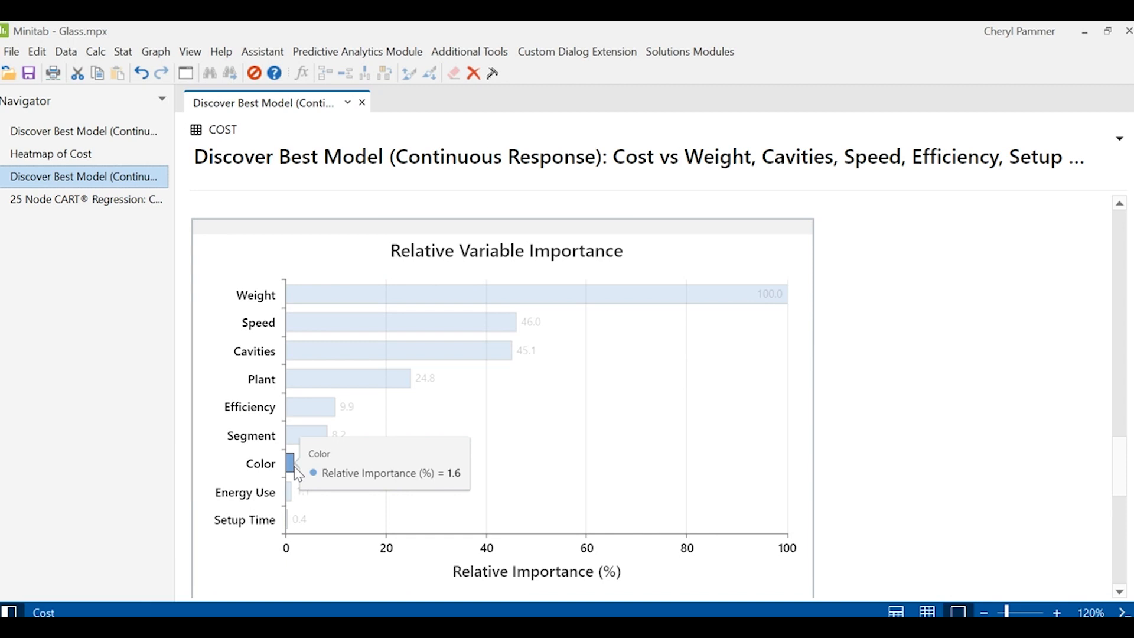
pyautogui.moveTo(296, 480)
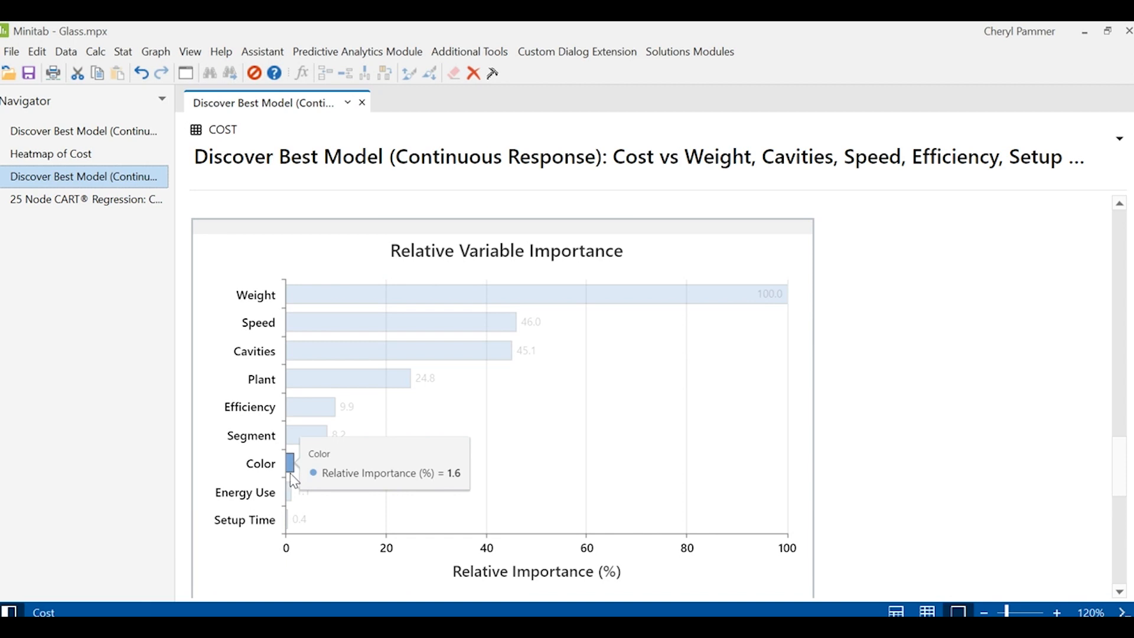
pyautogui.moveTo(329, 318)
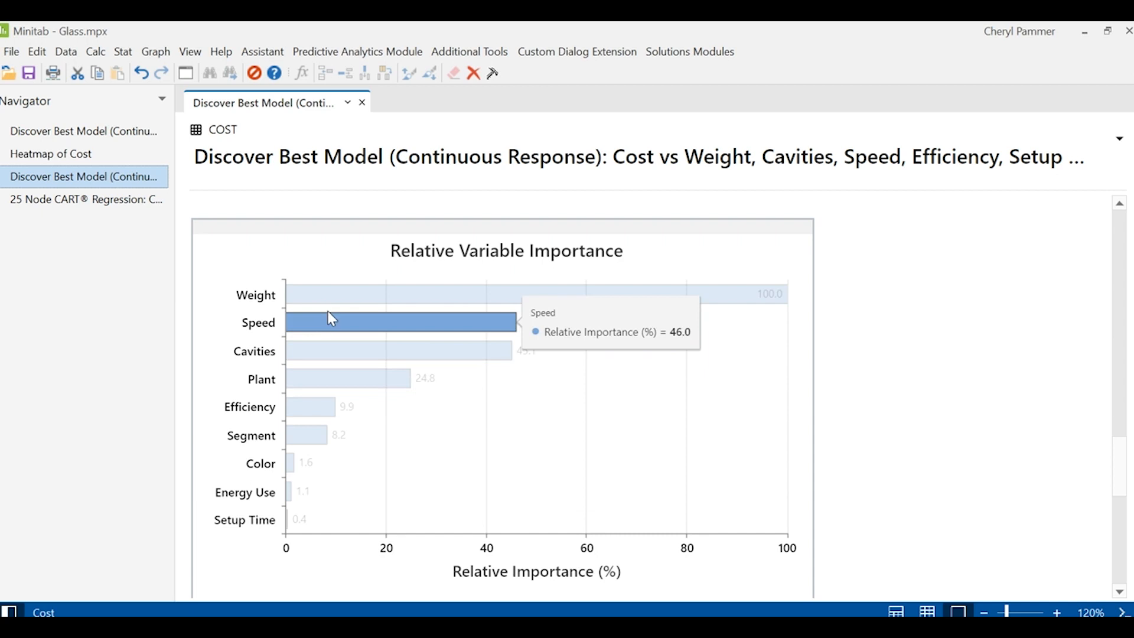
pyautogui.moveTo(798, 295)
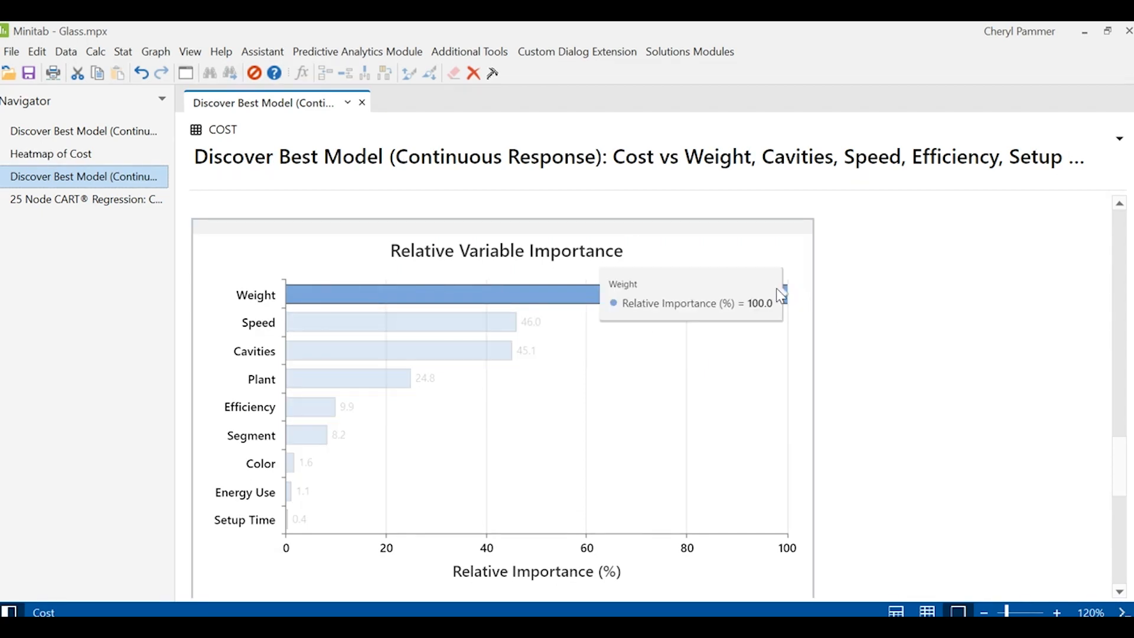
pyautogui.moveTo(962, 347)
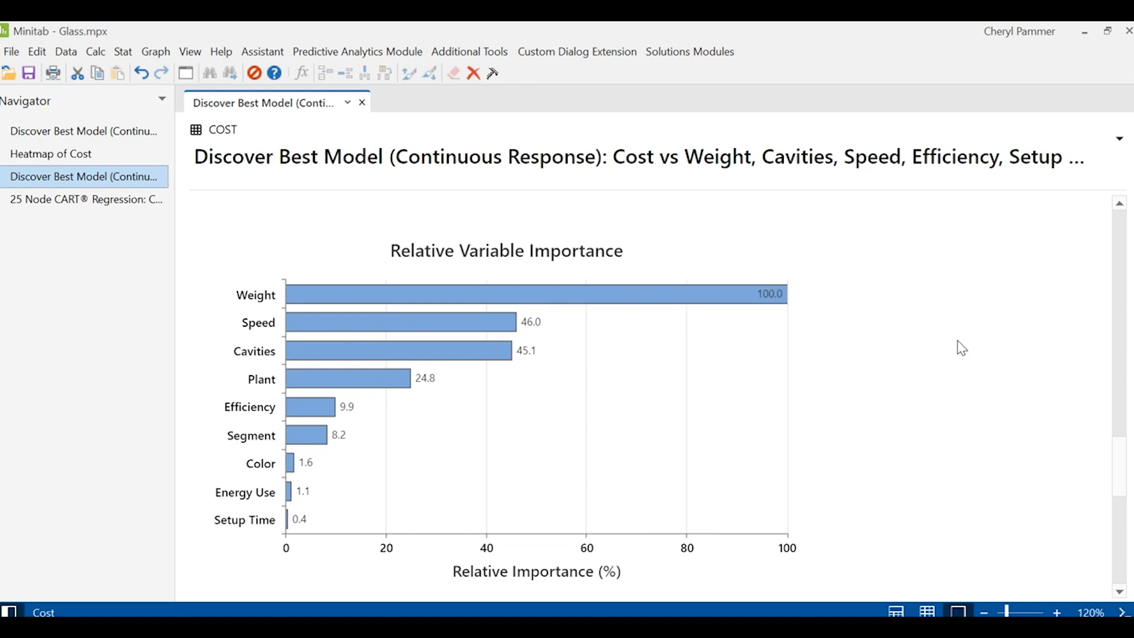
# Step: Scroll past the fits vs actual scatterplot and open the Predict dialog
pyautogui.scroll(-3)
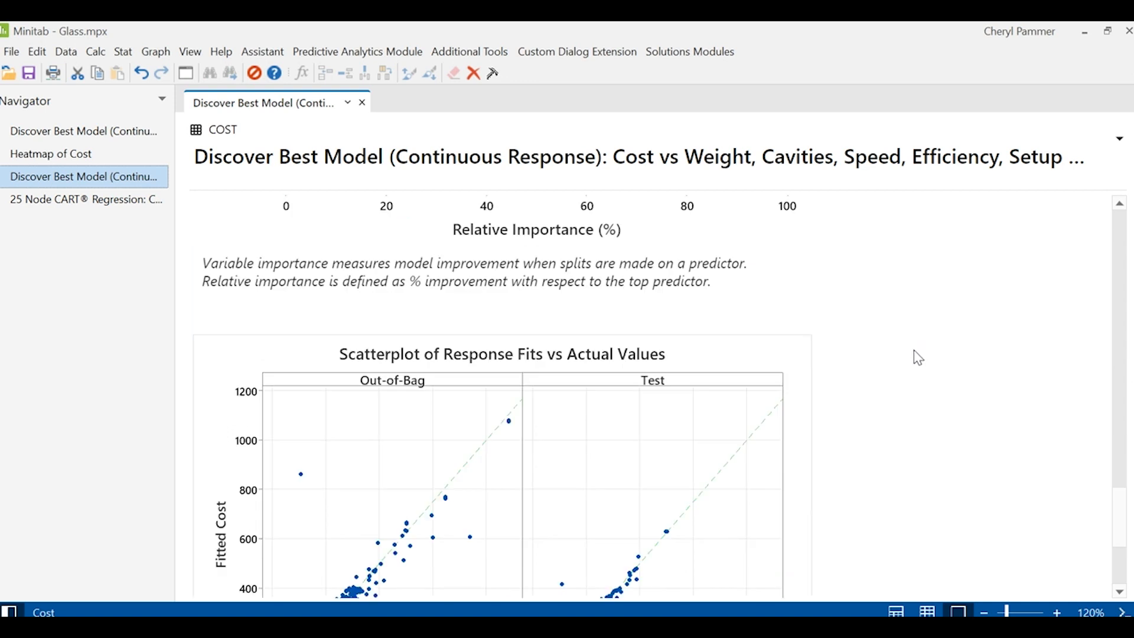
pyautogui.scroll(-3)
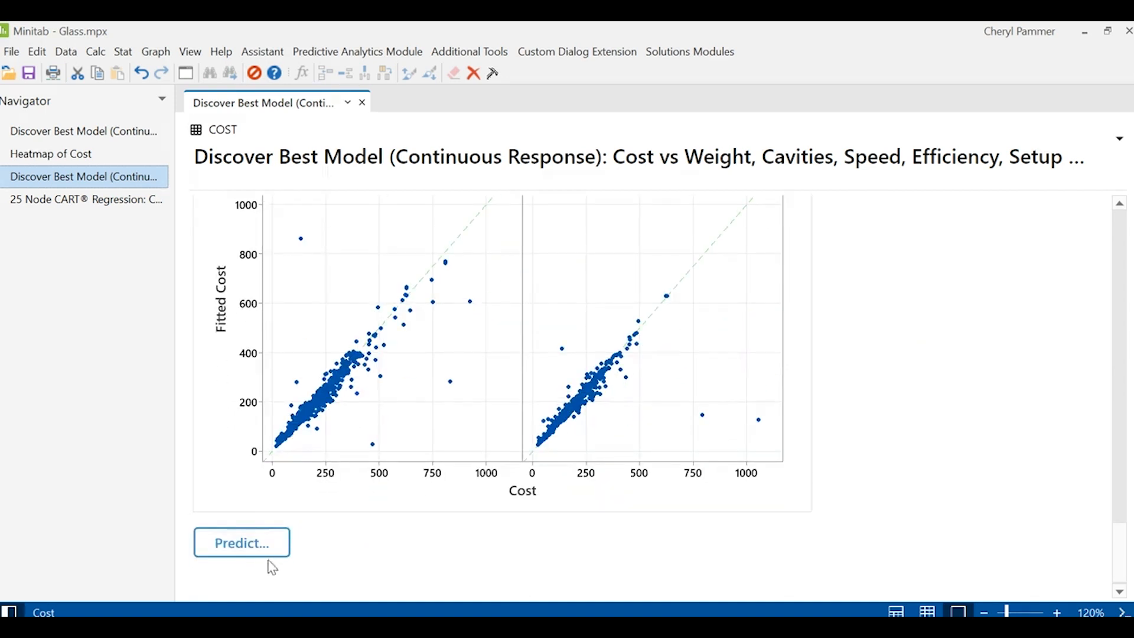
pyautogui.click(241, 542)
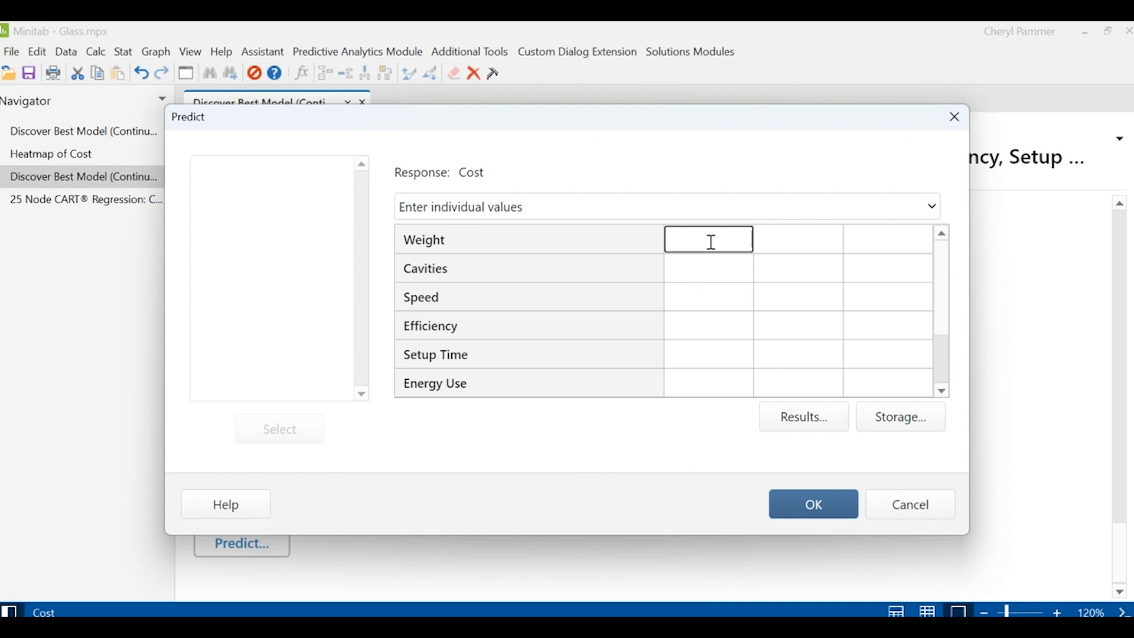
# Step: Enter Weight 500, Cavities 16, Speed 15, Efficiency 2, Setup Time 3, Energy Use 1000
pyautogui.write('500')
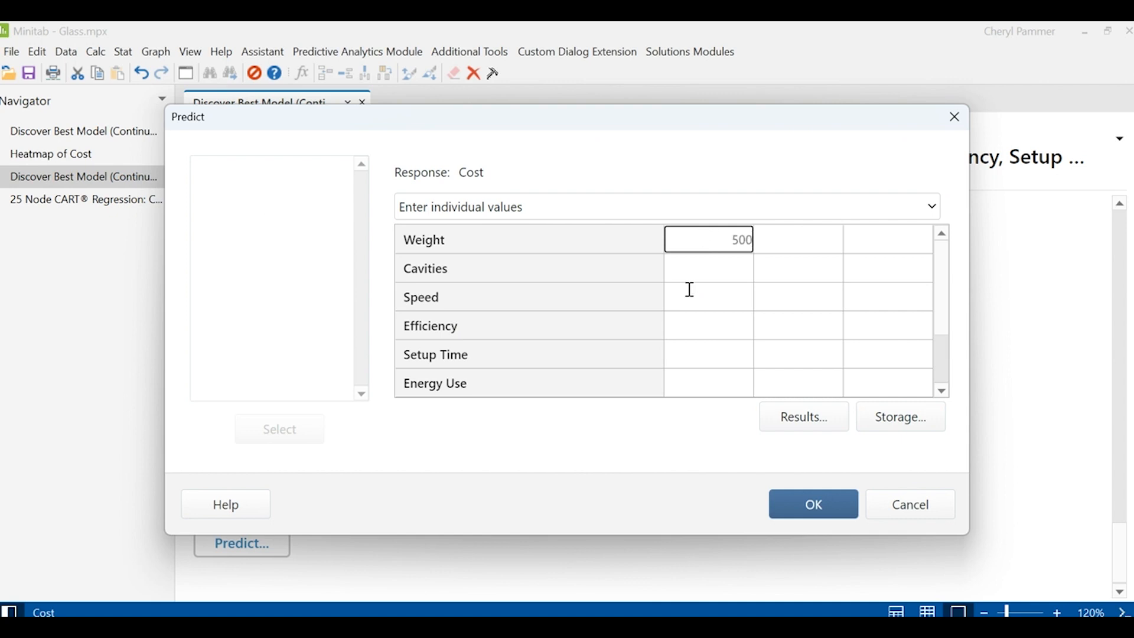
pyautogui.click(707, 268)
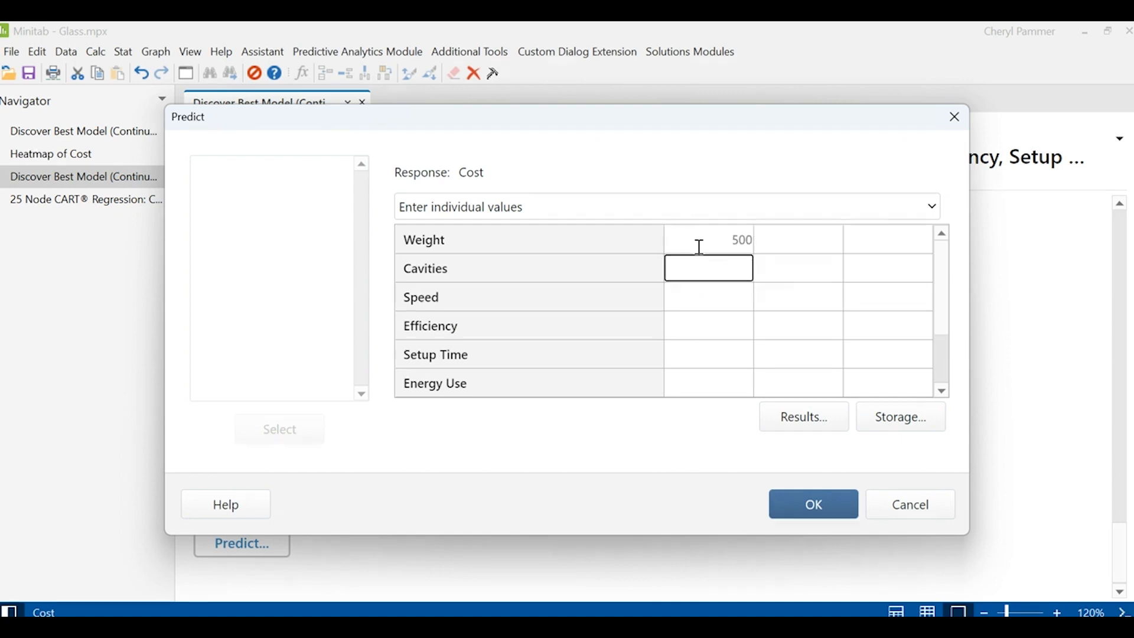
pyautogui.write('16')
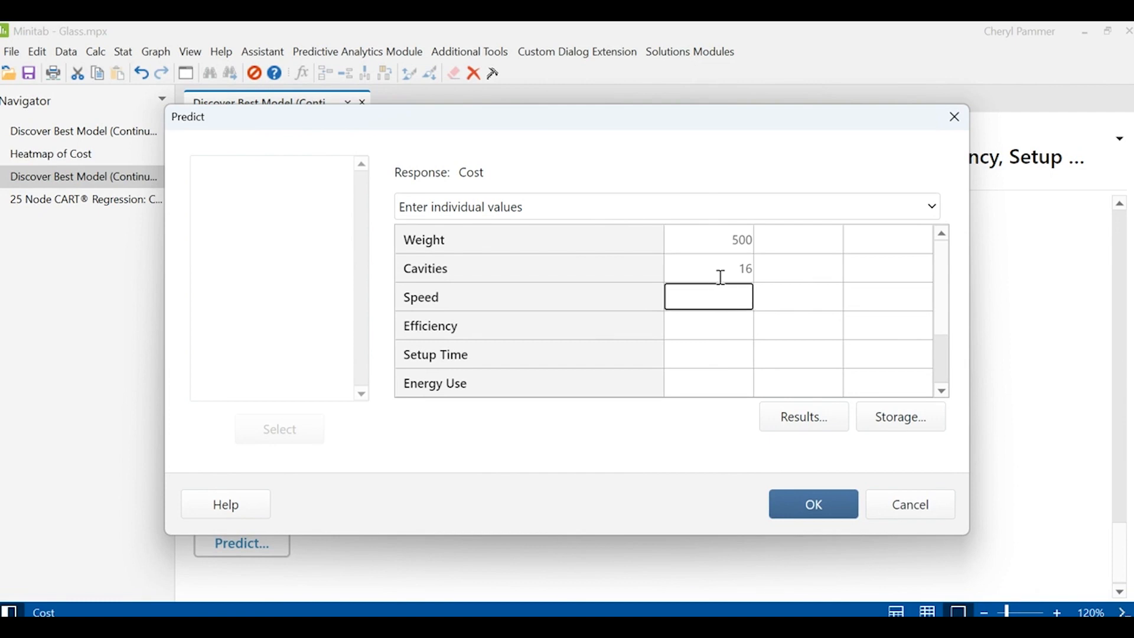
pyautogui.write('15')
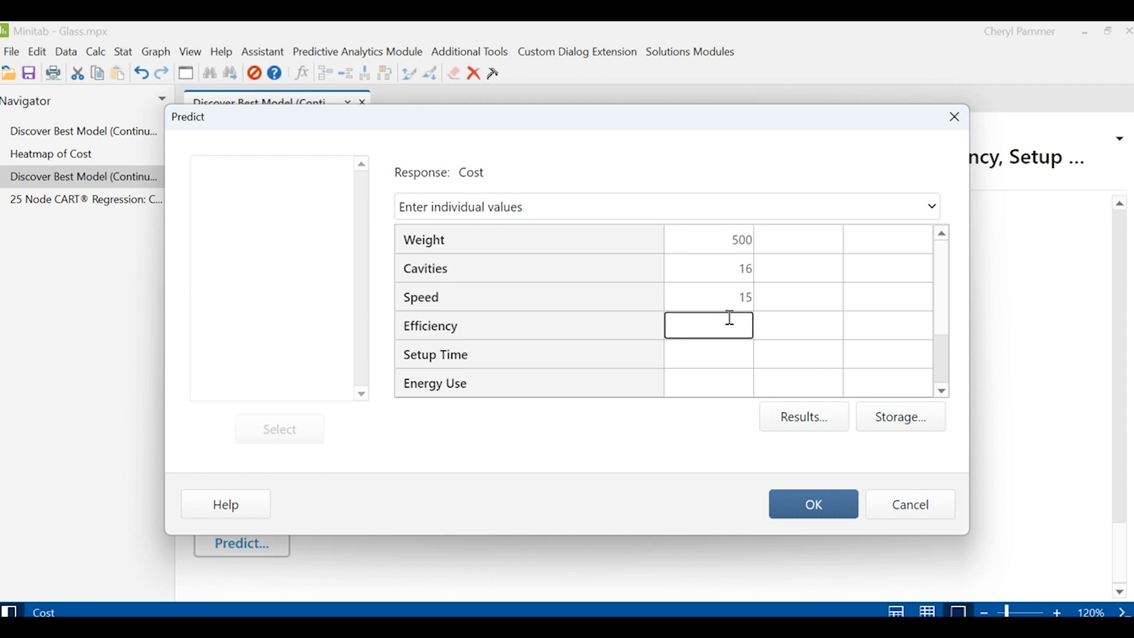
pyautogui.write('2')
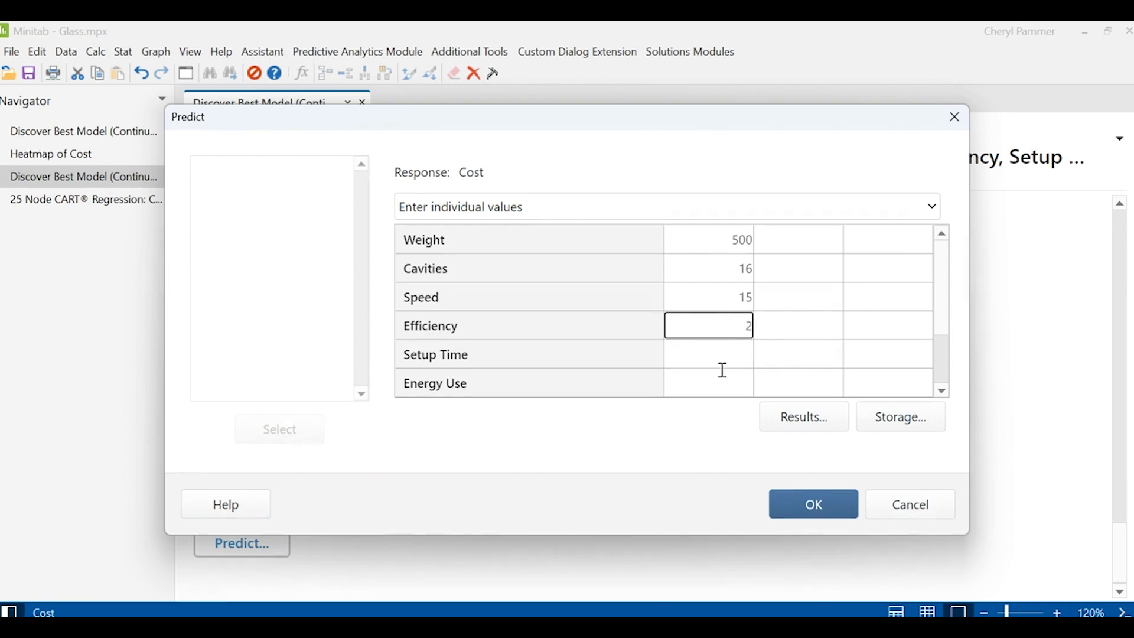
pyautogui.write('3')
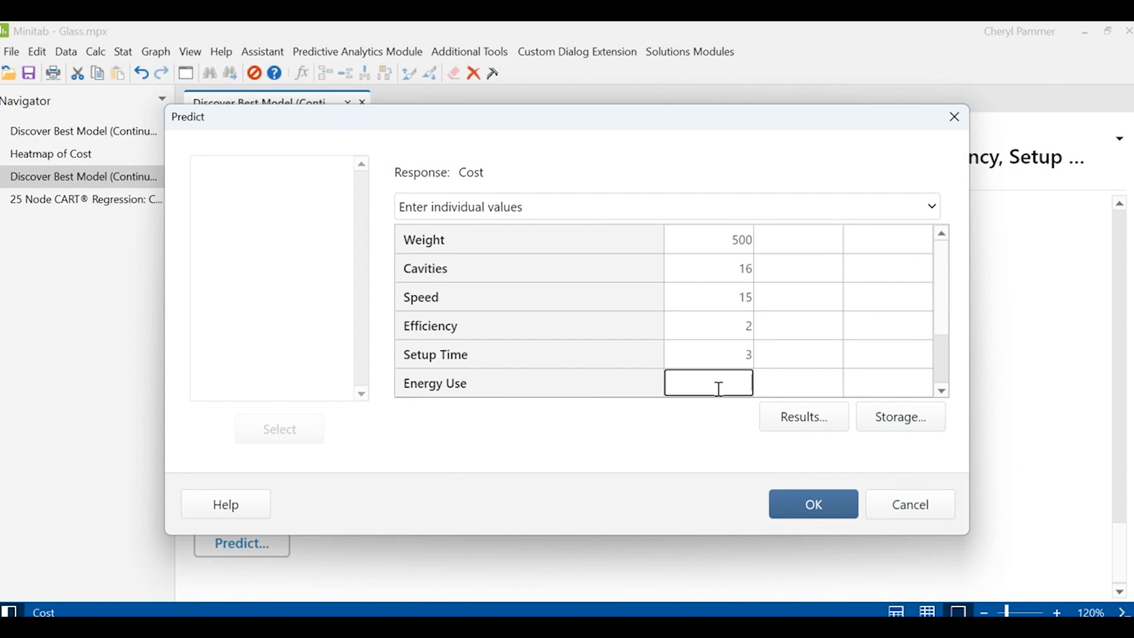
pyautogui.write('1000')
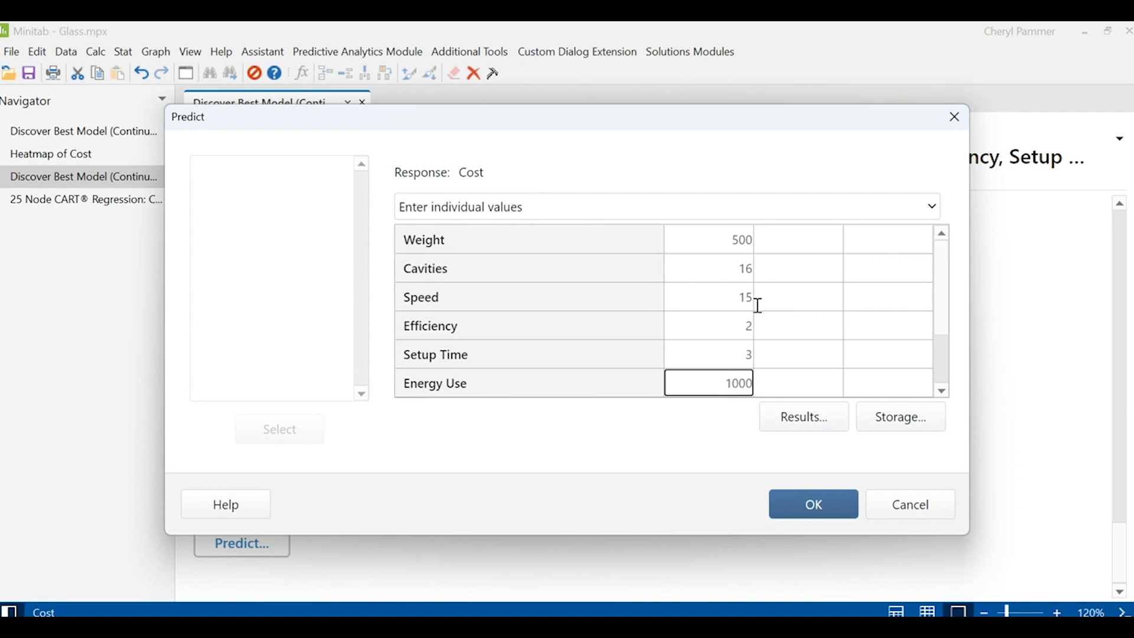
# Step: Choose Frosted, P20 and Beverage, then run the prediction (fit 156.231)
pyautogui.scroll(-3)
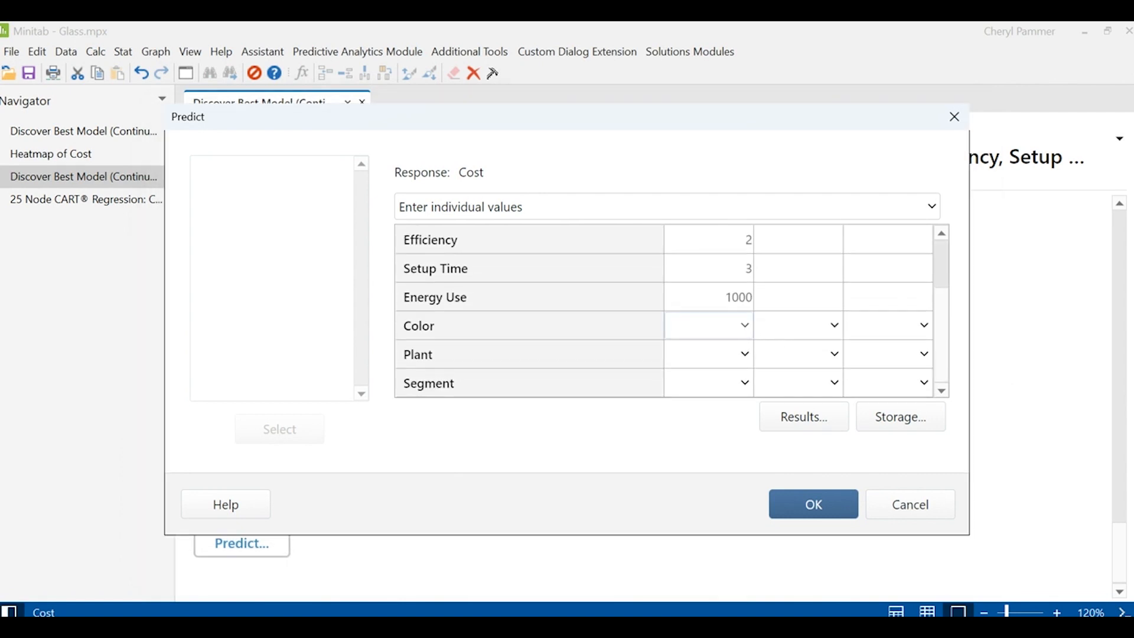
pyautogui.click(702, 326)
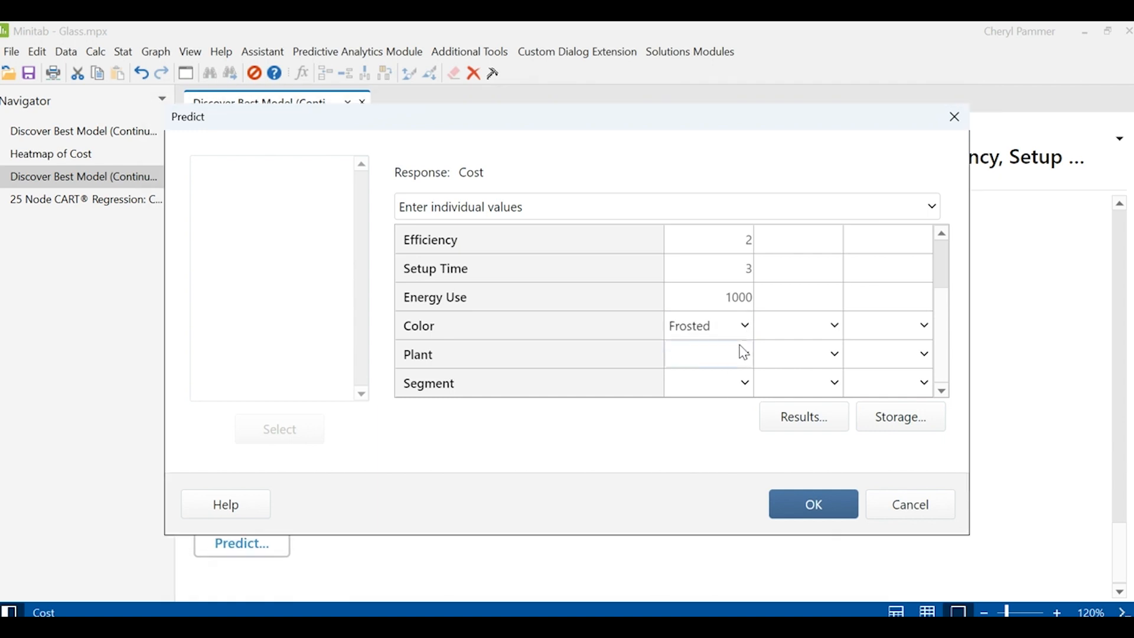
pyautogui.moveTo(730, 216)
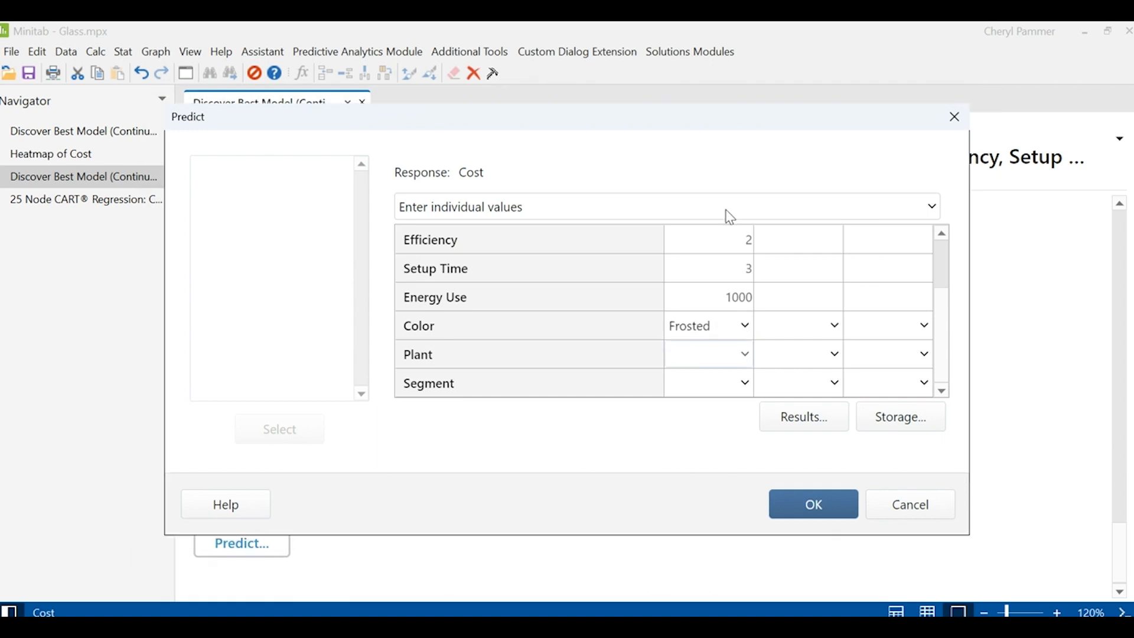
pyautogui.click(708, 353)
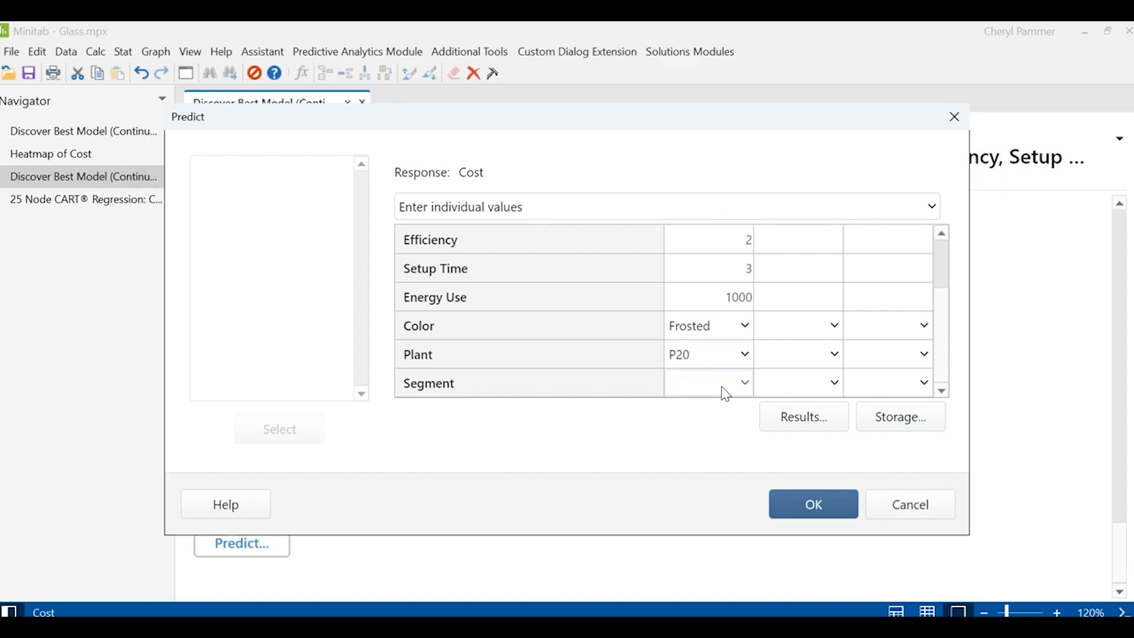
pyautogui.click(698, 382)
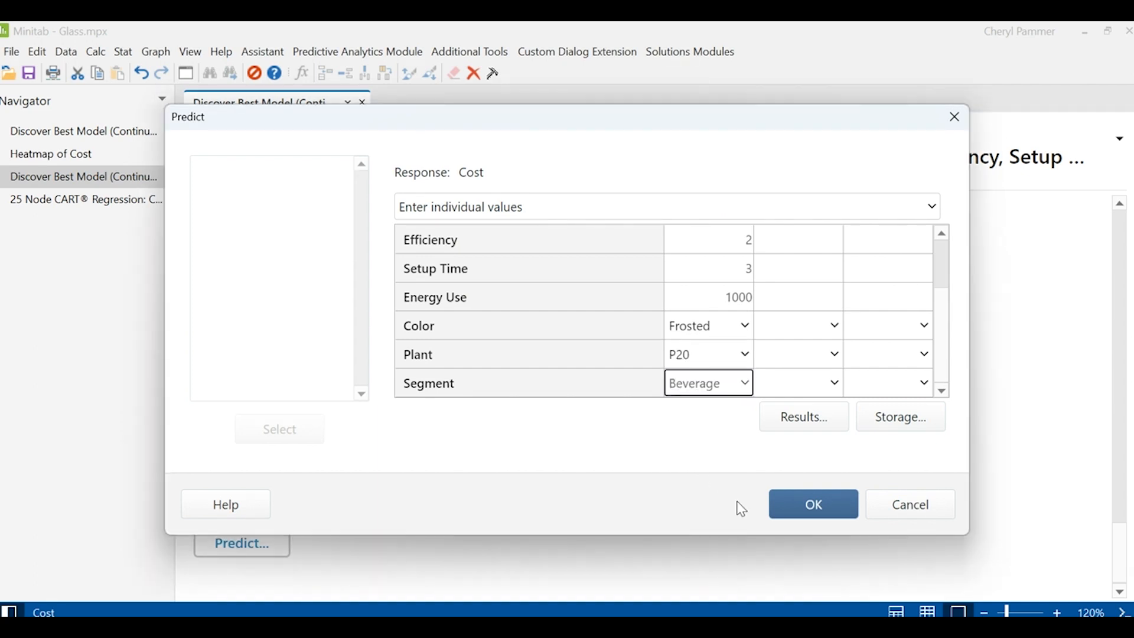
pyautogui.click(811, 503)
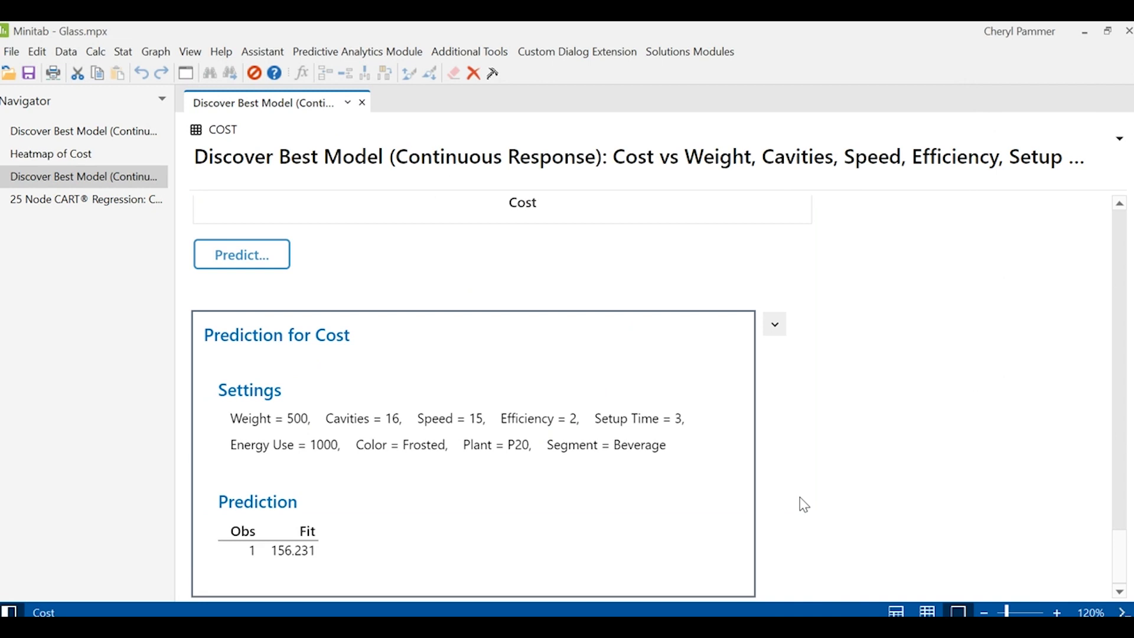